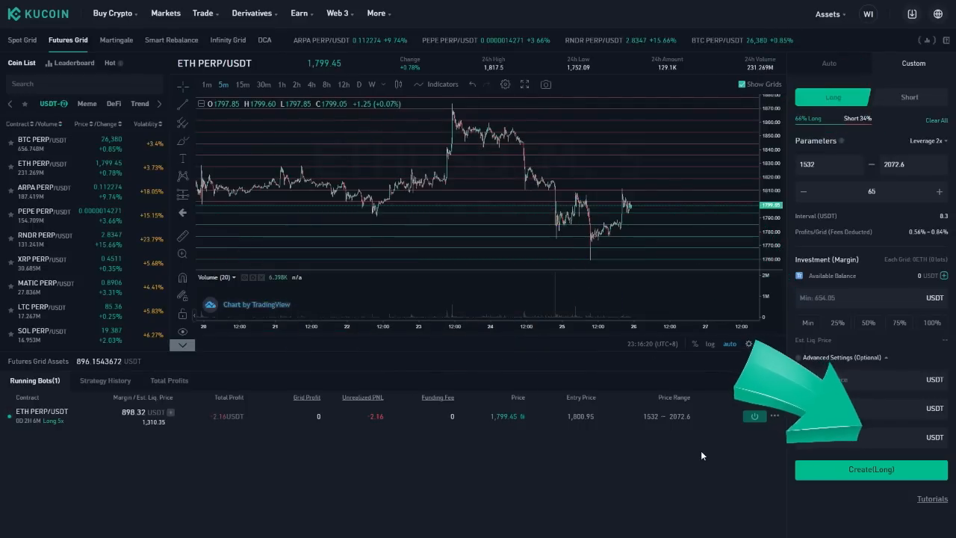
Step: Show the running ETH PERP/USDT long bot's details and its Parameters view
{"action": "left_click", "coordinate": [42, 191]}
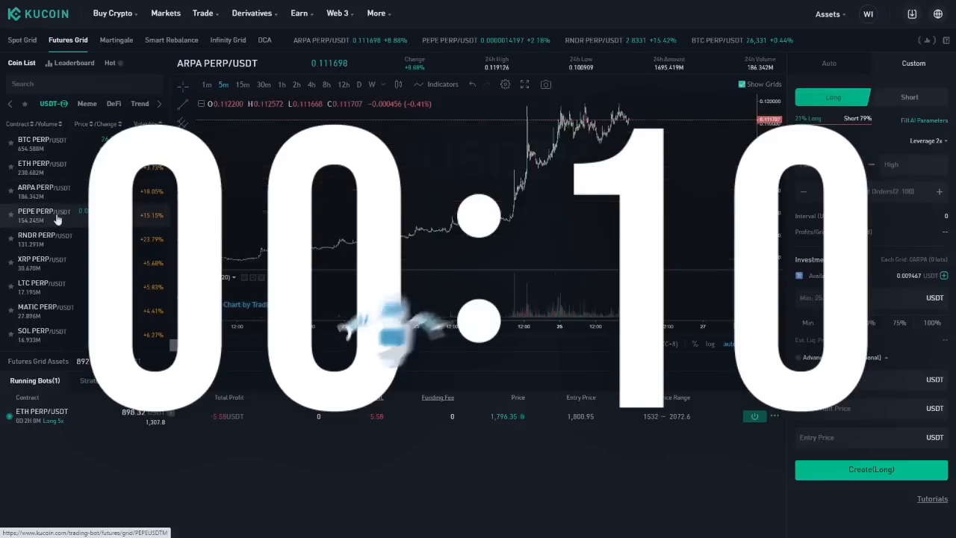
{"action": "left_click", "coordinate": [42, 239]}
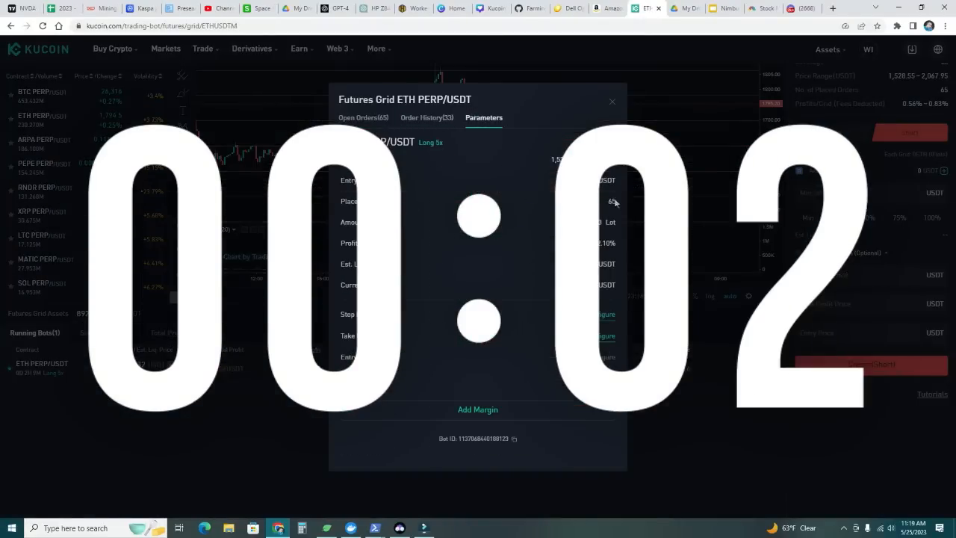
{"action": "left_click", "coordinate": [613, 102]}
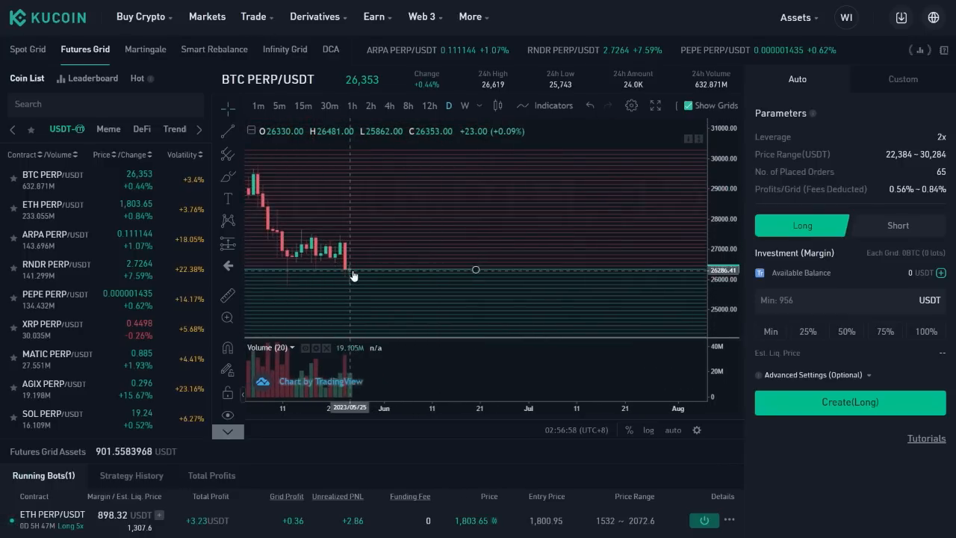
{"action": "mouse_move", "coordinate": [361, 277]}
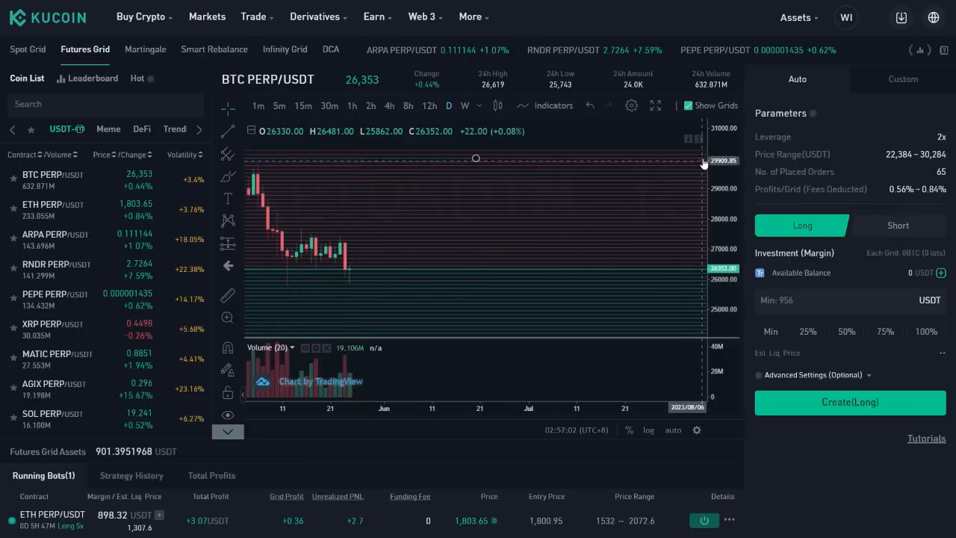
{"action": "mouse_move", "coordinate": [351, 269]}
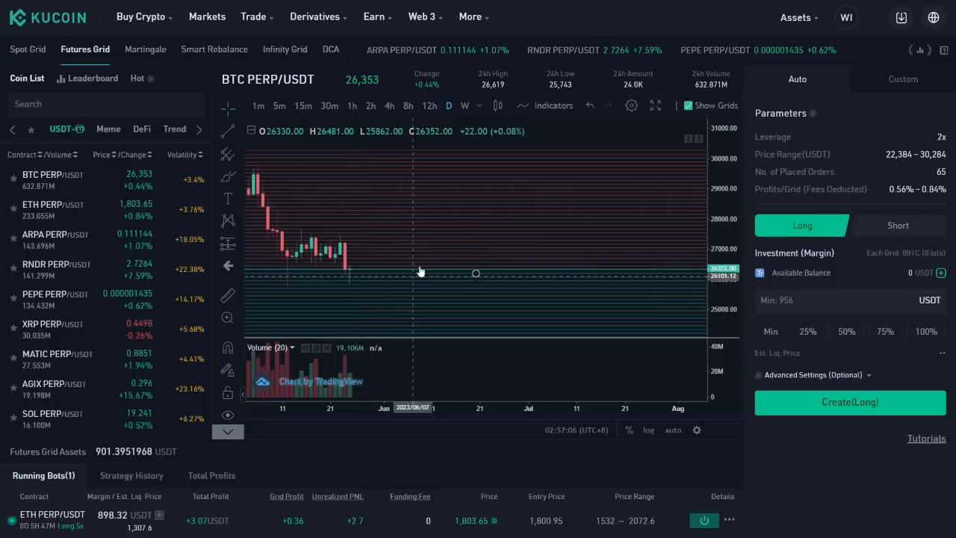
{"action": "mouse_move", "coordinate": [505, 266]}
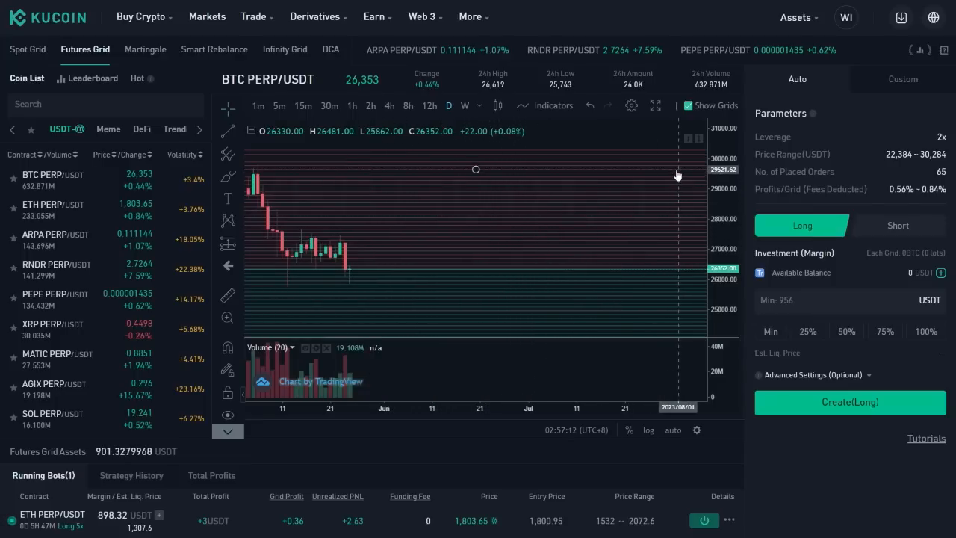
{"action": "mouse_move", "coordinate": [631, 200]}
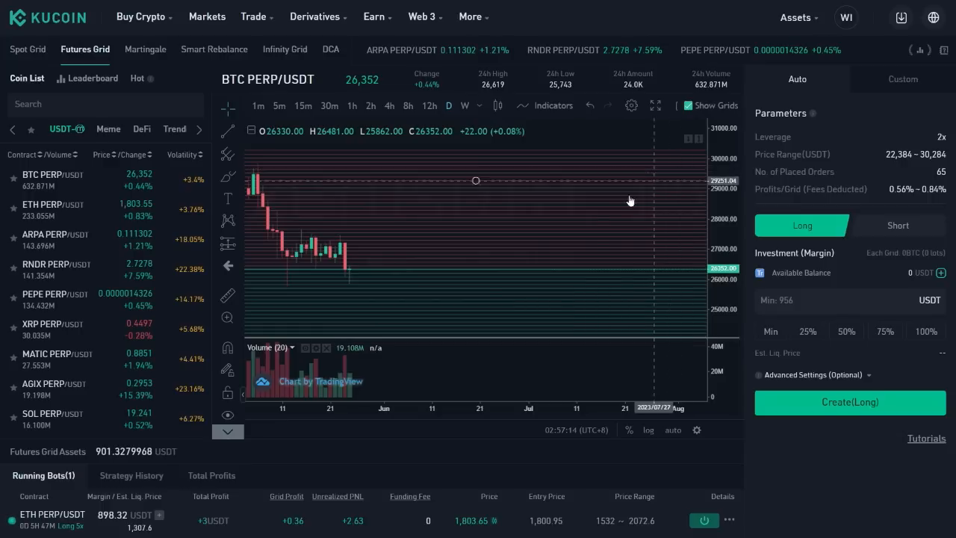
{"action": "mouse_move", "coordinate": [583, 192]}
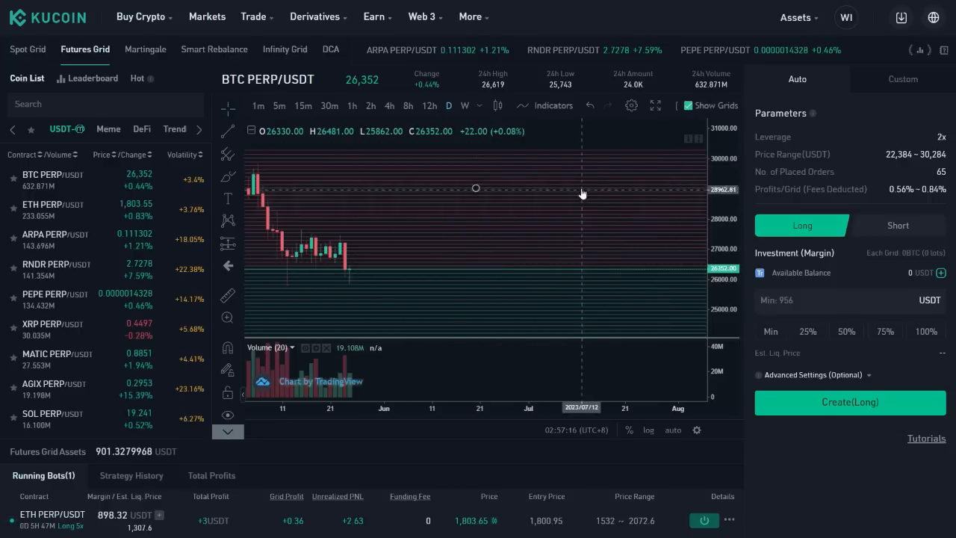
{"action": "mouse_move", "coordinate": [355, 275]}
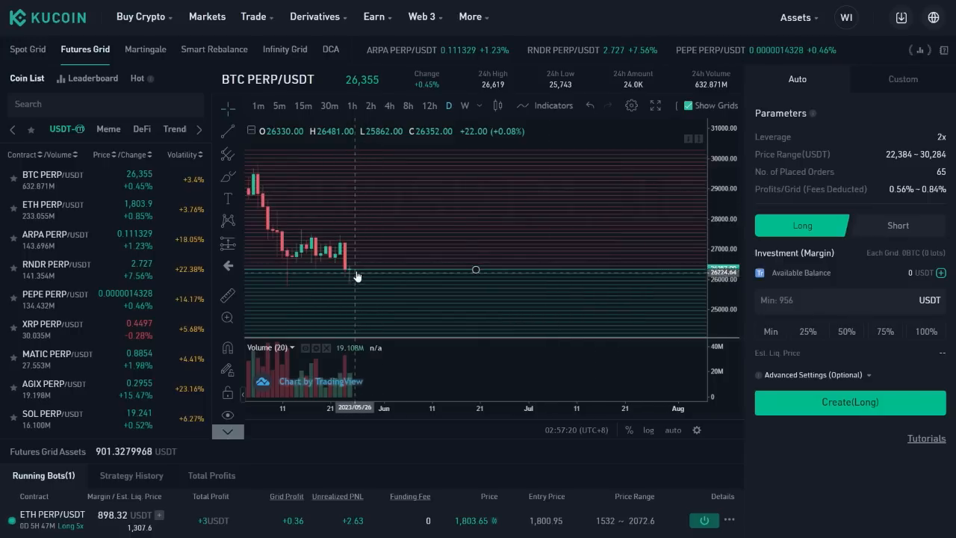
{"action": "mouse_move", "coordinate": [407, 269]}
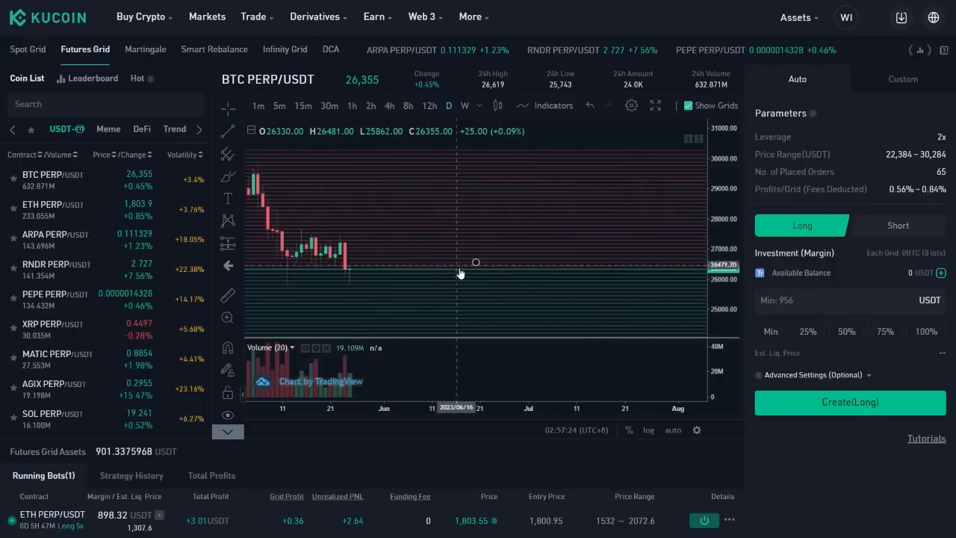
{"action": "mouse_move", "coordinate": [544, 270]}
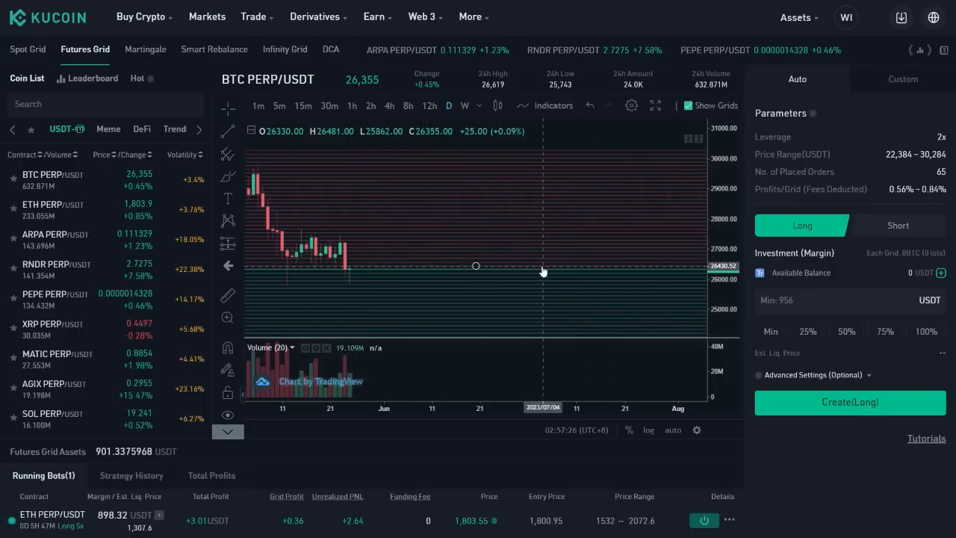
{"action": "mouse_move", "coordinate": [555, 263]}
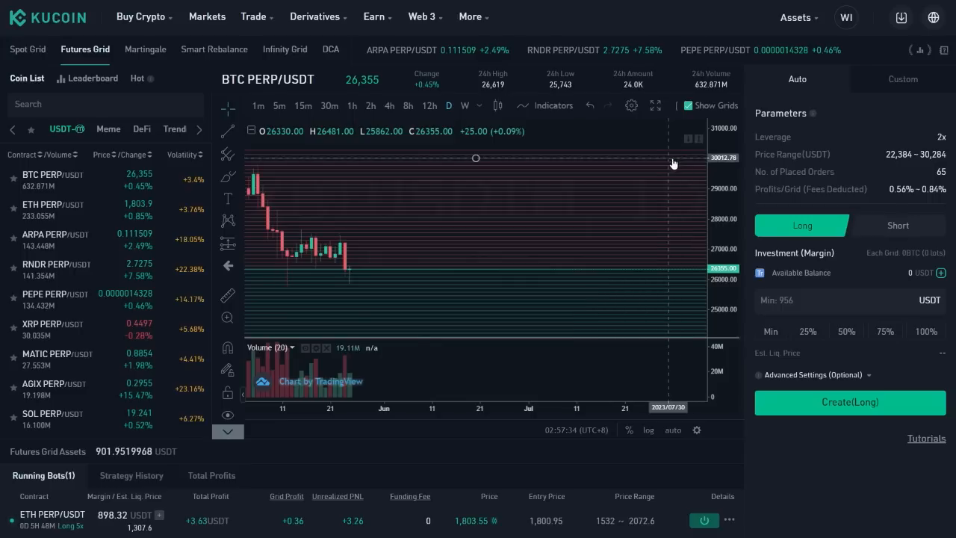
{"action": "mouse_move", "coordinate": [708, 170]}
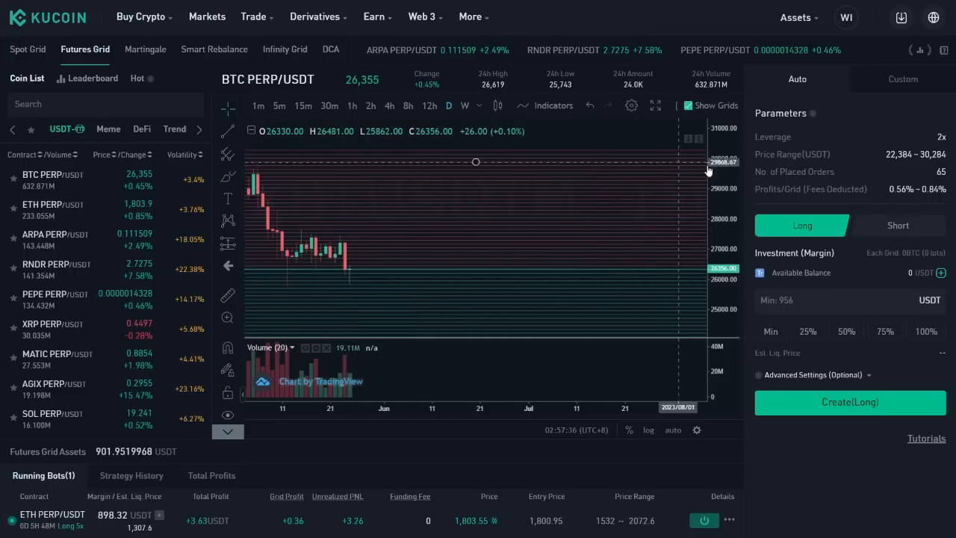
{"action": "mouse_move", "coordinate": [452, 248]}
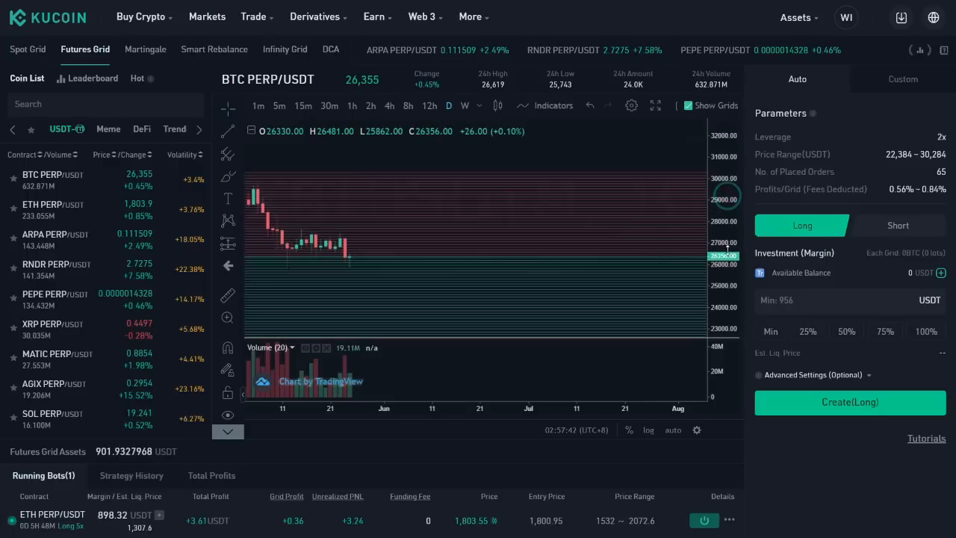
{"action": "mouse_move", "coordinate": [641, 260]}
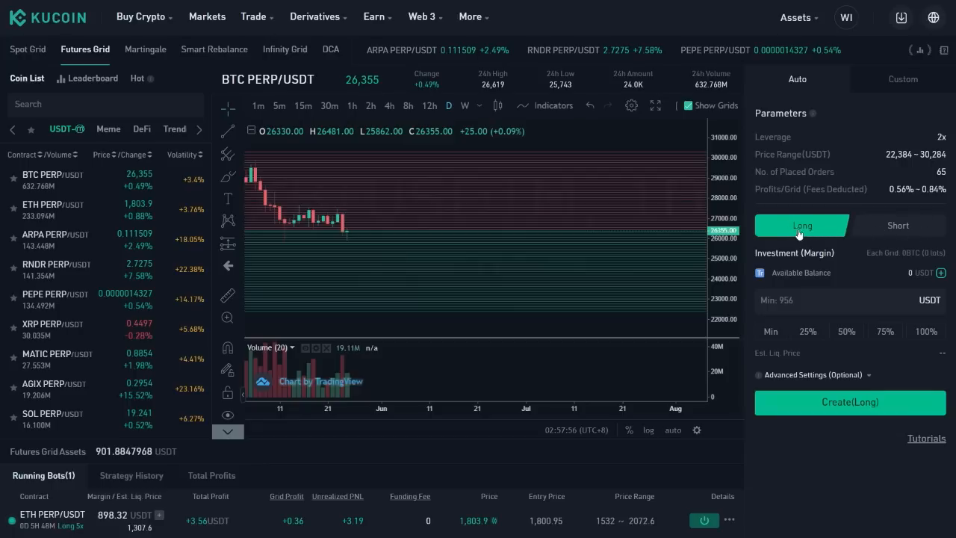
{"action": "mouse_move", "coordinate": [350, 236]}
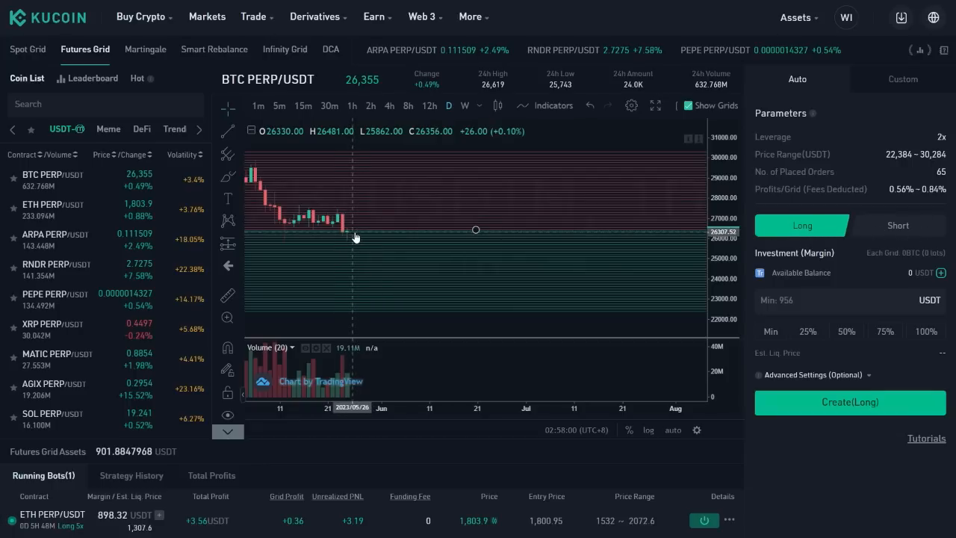
{"action": "mouse_move", "coordinate": [374, 245]}
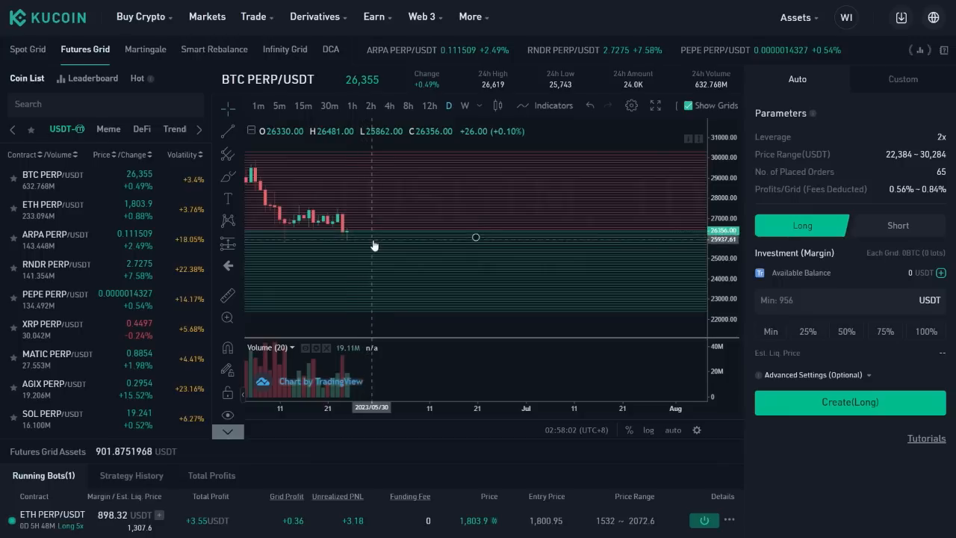
{"action": "mouse_move", "coordinate": [388, 248]}
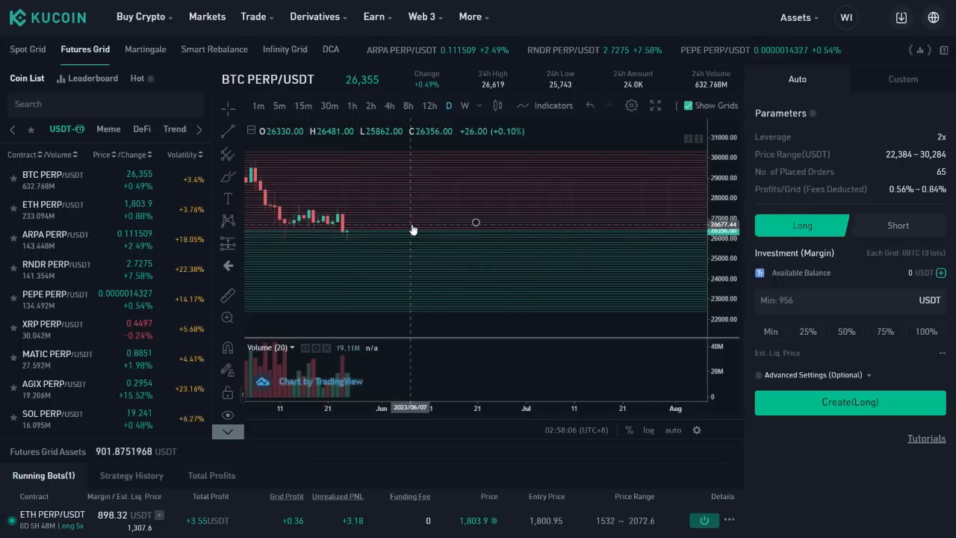
Step: Switch the BTC PERP/USDT grid direction to Short so the button reads Create(Short)
{"action": "left_click", "coordinate": [898, 224]}
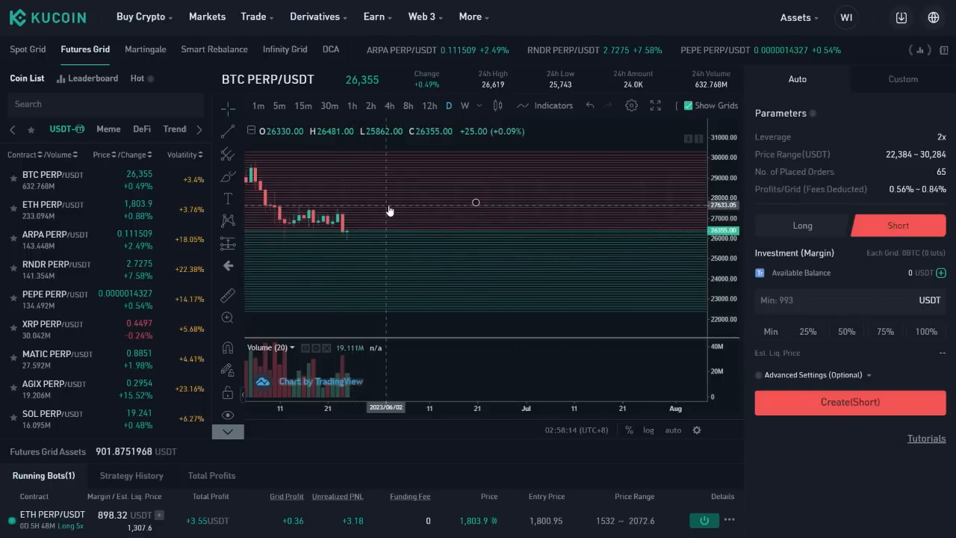
{"action": "mouse_move", "coordinate": [395, 221]}
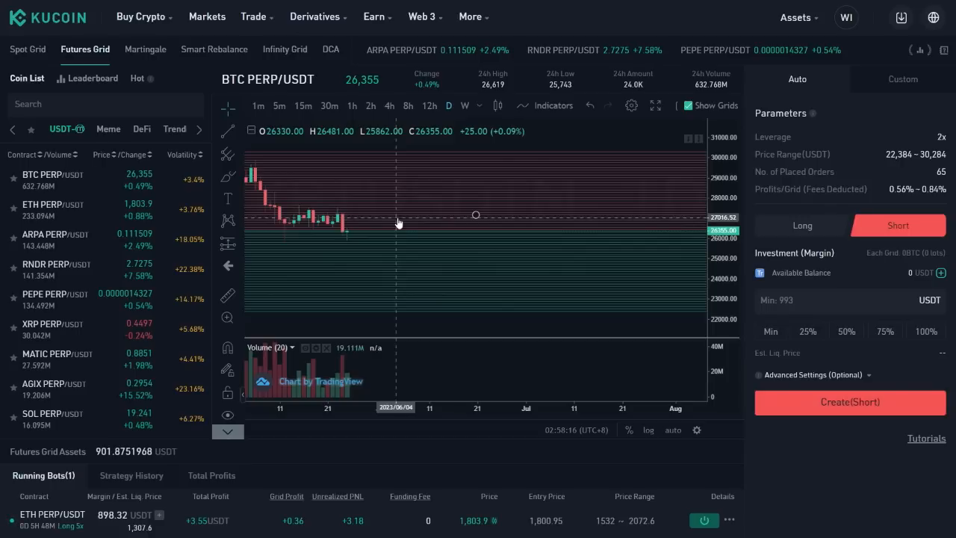
{"action": "mouse_move", "coordinate": [407, 221]}
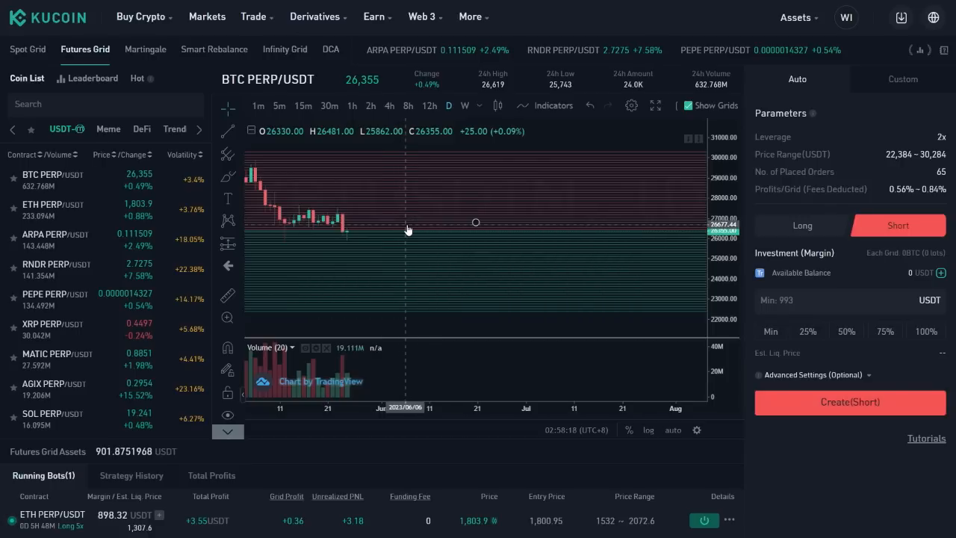
{"action": "mouse_move", "coordinate": [445, 257]}
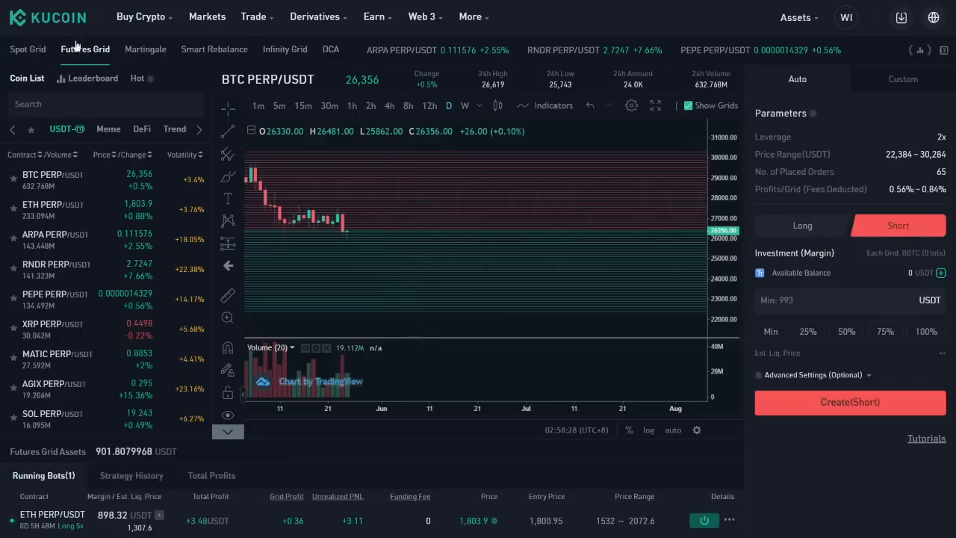
{"action": "mouse_move", "coordinate": [345, 251]}
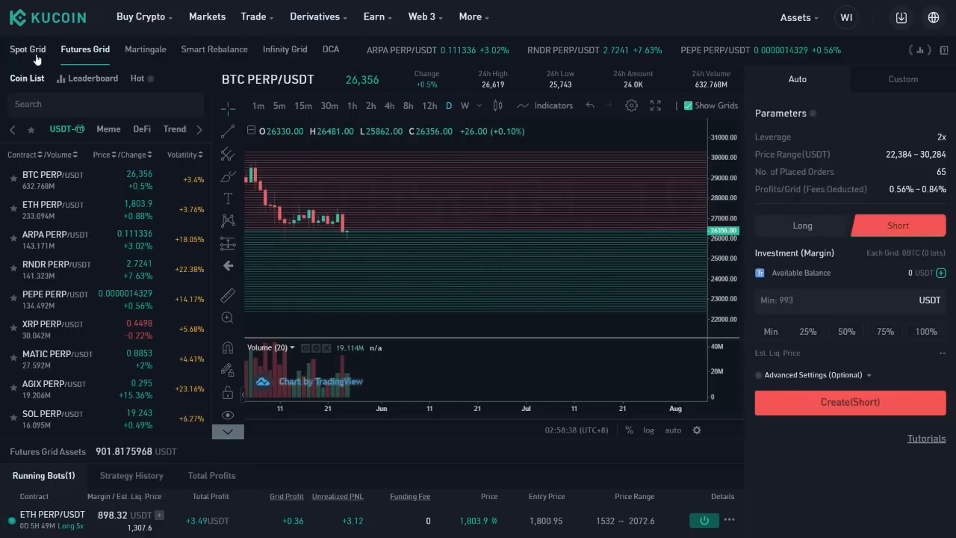
Step: Visit the Spot Grid page, return to Futures Grid and pan the BTC chart history
{"action": "left_click", "coordinate": [27, 49]}
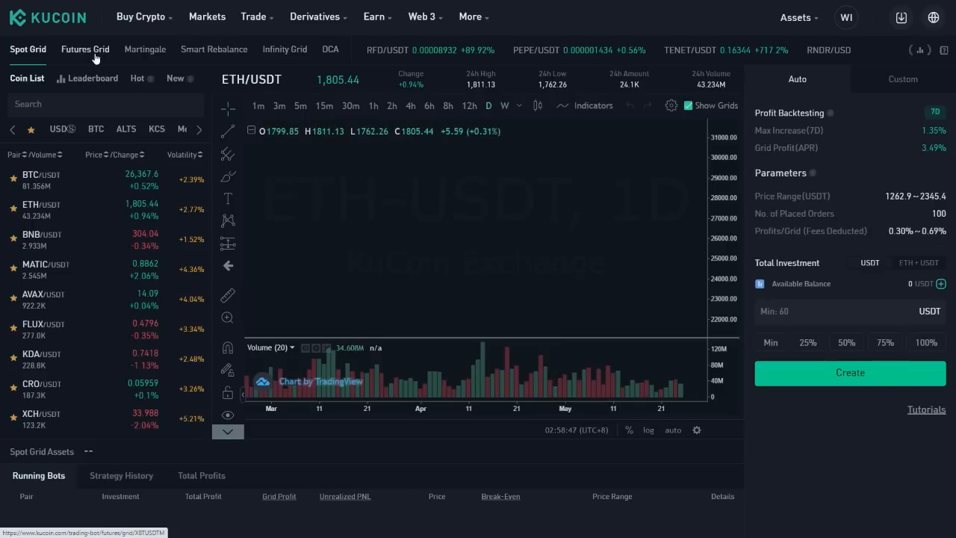
{"action": "left_click", "coordinate": [84, 49]}
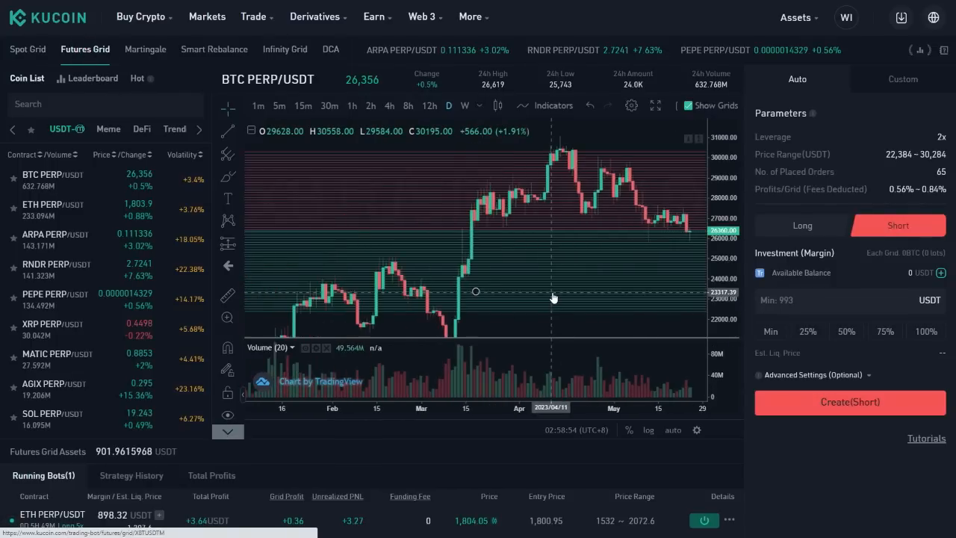
{"action": "left_click_drag", "start_coordinate": [553, 299], "coordinate": [494, 287]}
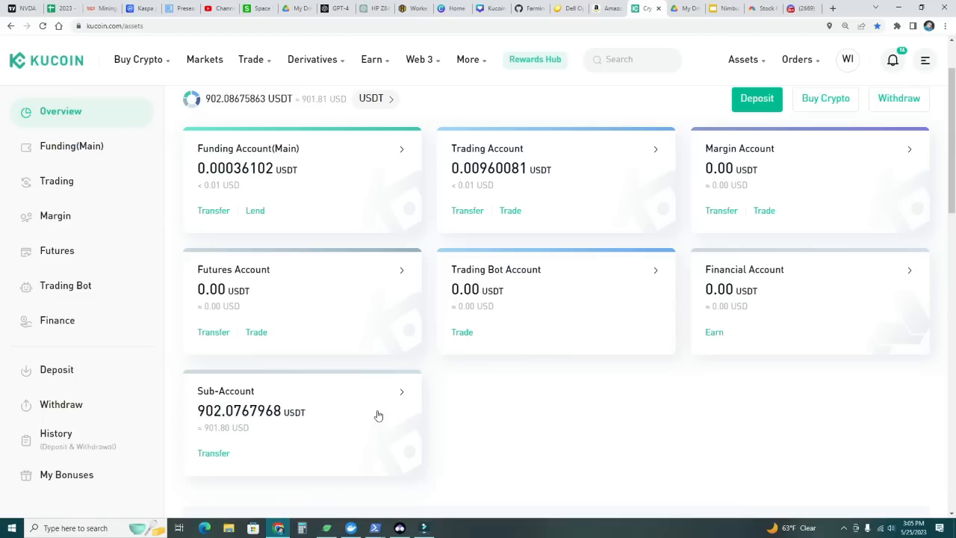
{"action": "mouse_move", "coordinate": [422, 365]}
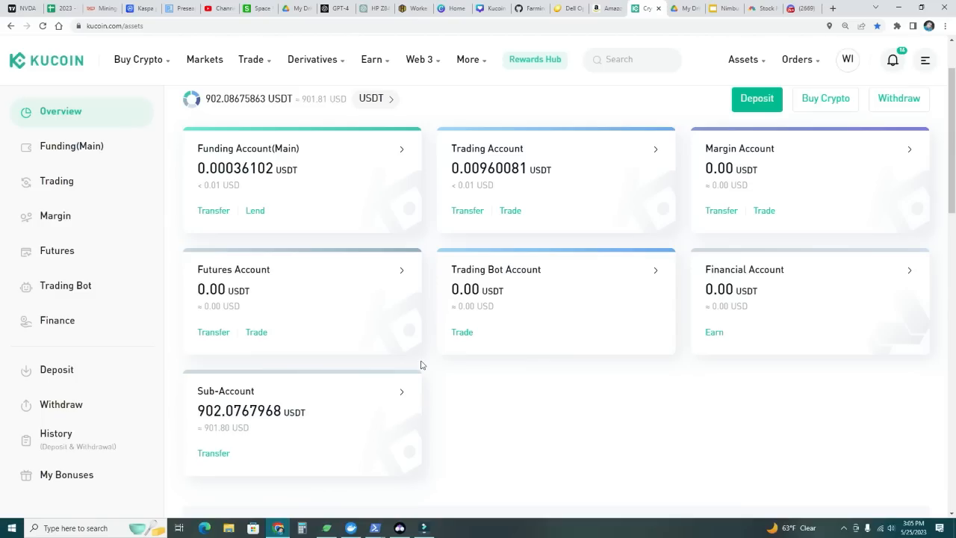
{"action": "mouse_move", "coordinate": [443, 332]}
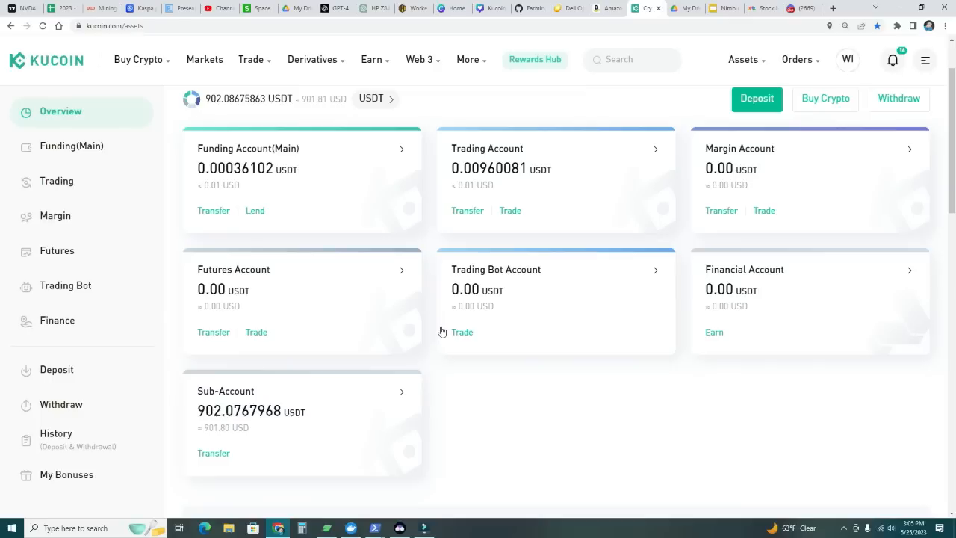
{"action": "mouse_move", "coordinate": [388, 191]}
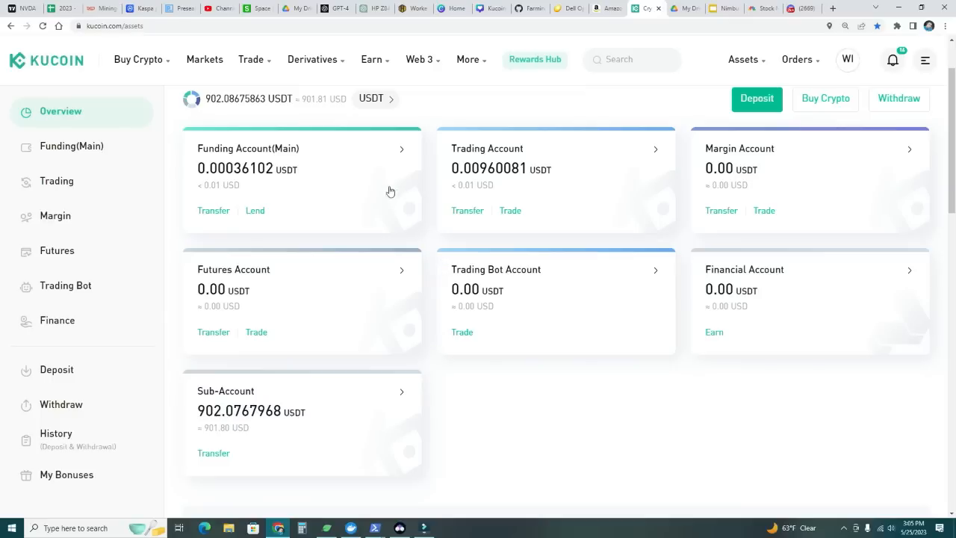
{"action": "mouse_move", "coordinate": [275, 402]}
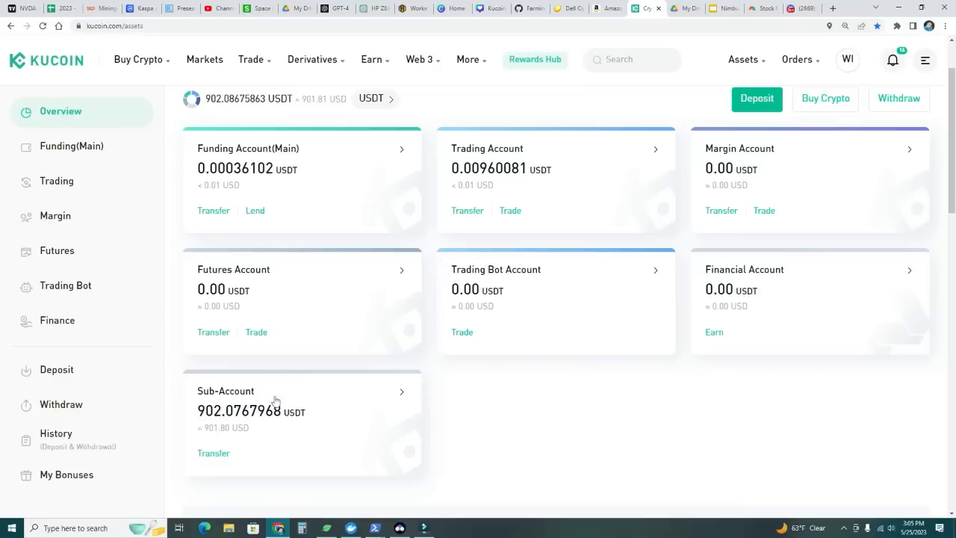
{"action": "mouse_move", "coordinate": [323, 155]}
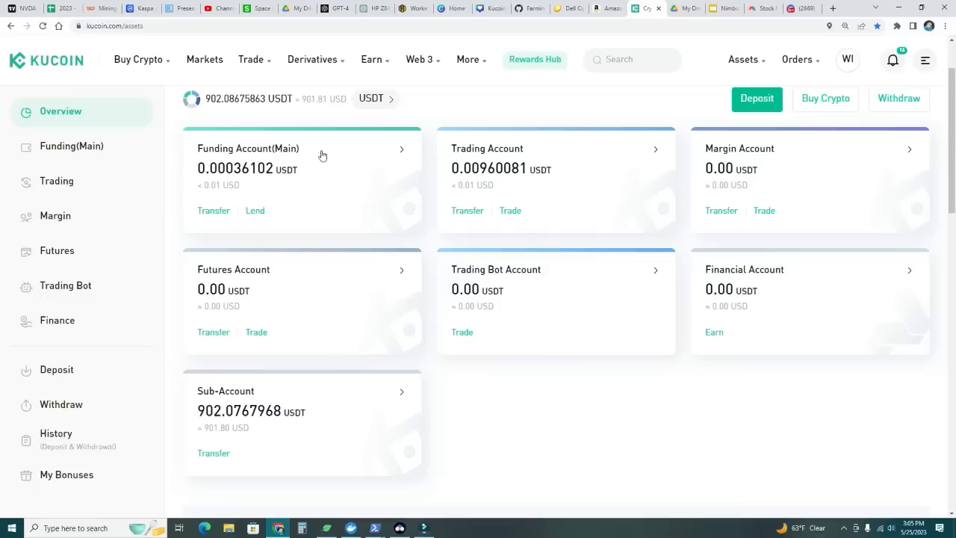
{"action": "mouse_move", "coordinate": [240, 153]}
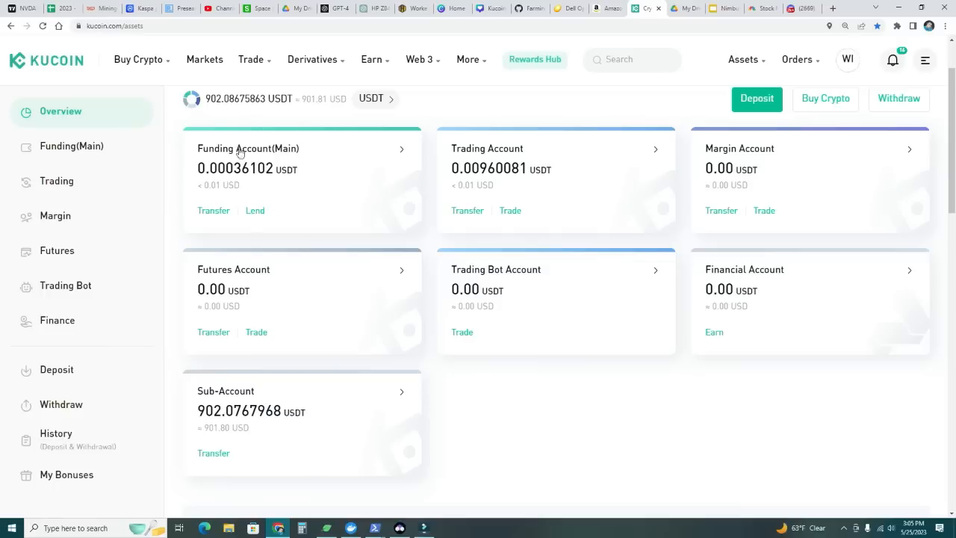
{"action": "mouse_move", "coordinate": [263, 195]}
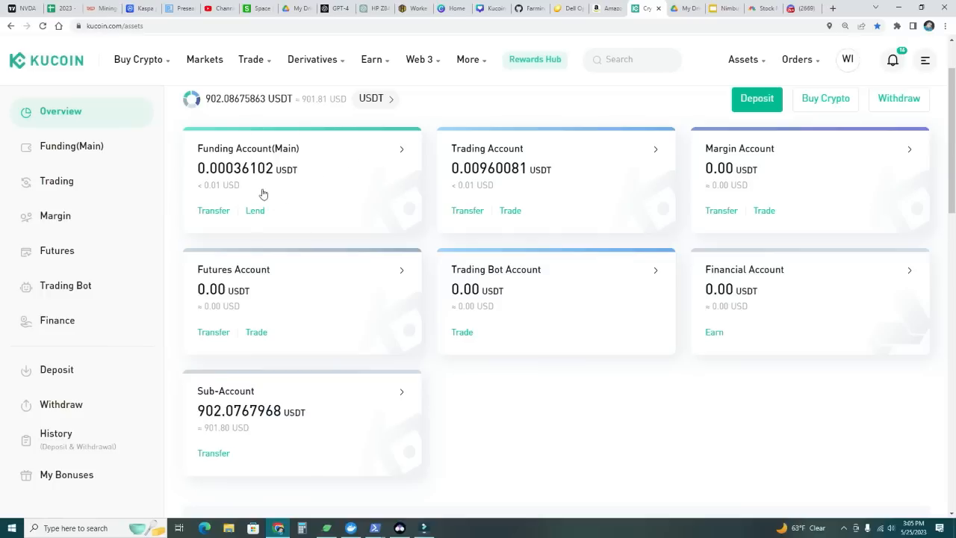
{"action": "mouse_move", "coordinate": [517, 160]}
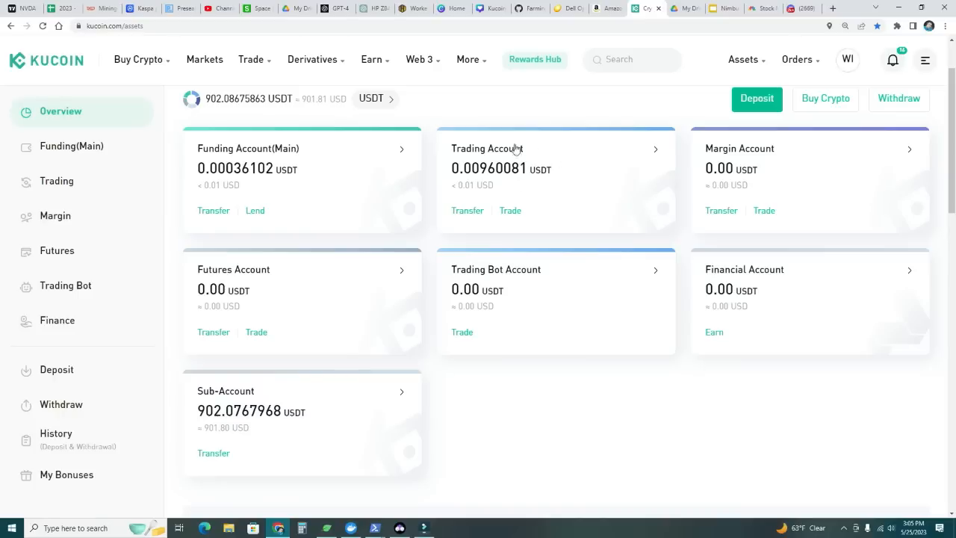
{"action": "mouse_move", "coordinate": [214, 212]}
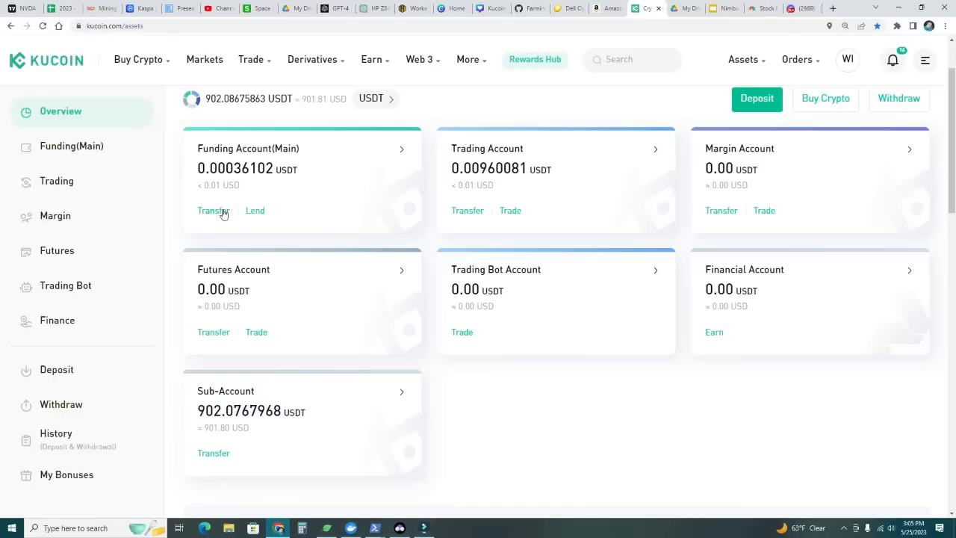
{"action": "left_click", "coordinate": [212, 210]}
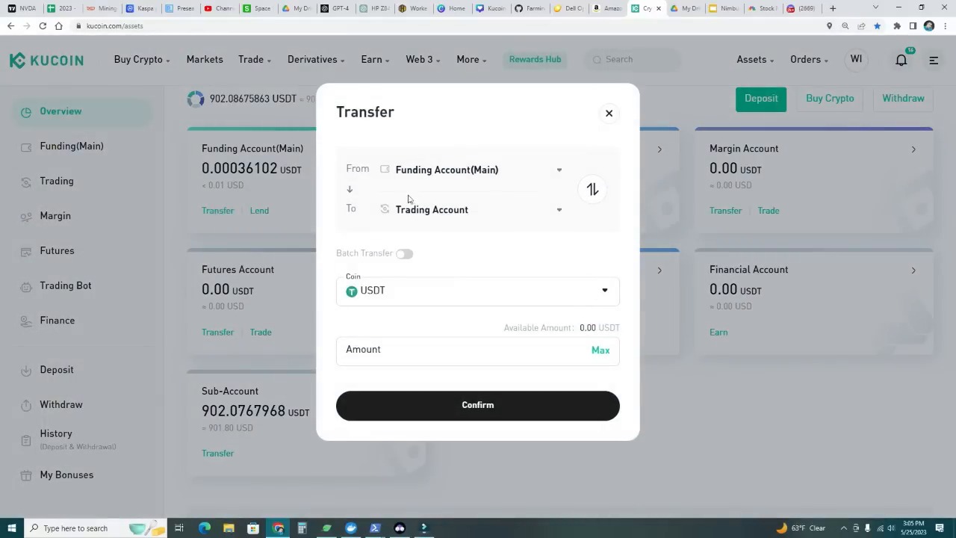
{"action": "mouse_move", "coordinate": [400, 302]}
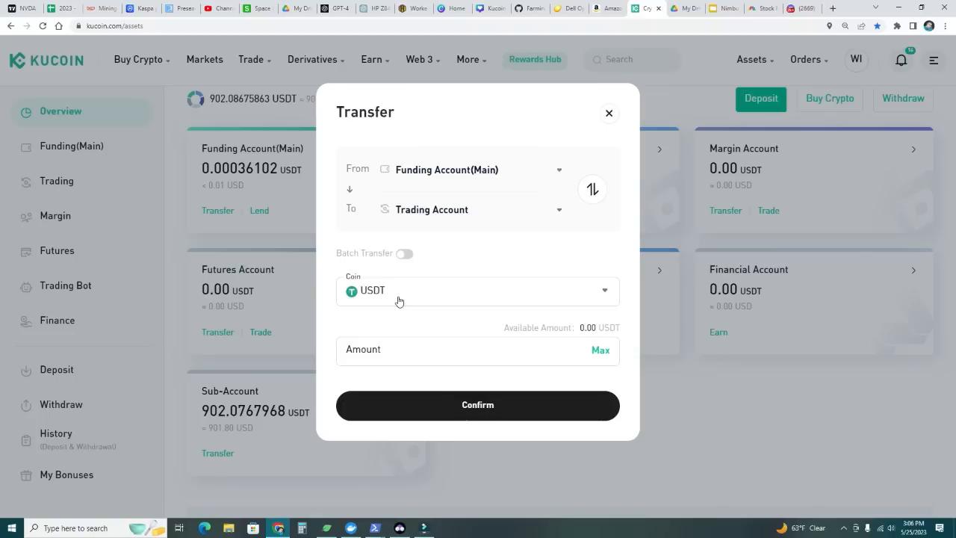
{"action": "mouse_move", "coordinate": [411, 290]}
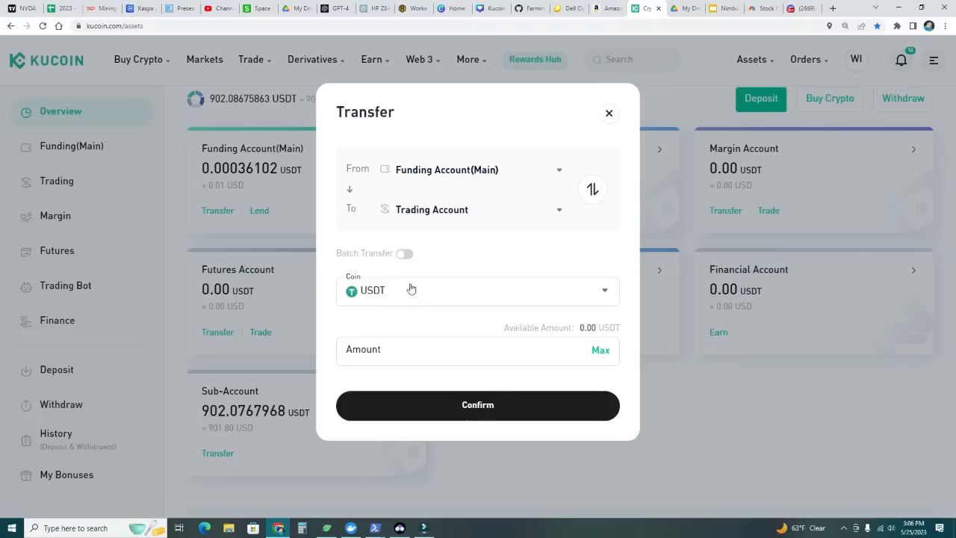
{"action": "mouse_move", "coordinate": [609, 131]}
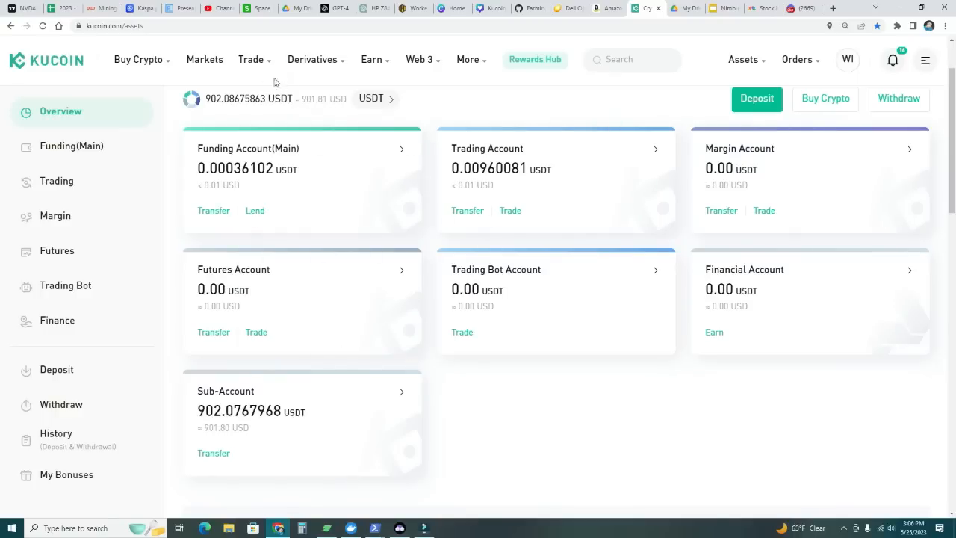
Step: Reach the Futures Grid bot page via Trade > Trading Bot
{"action": "left_click", "coordinate": [251, 60]}
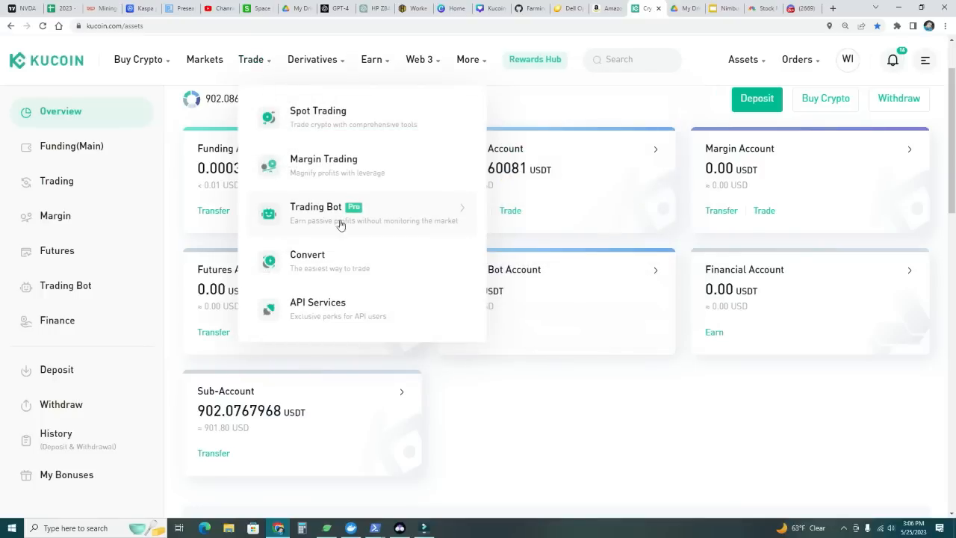
{"action": "left_click", "coordinate": [315, 206]}
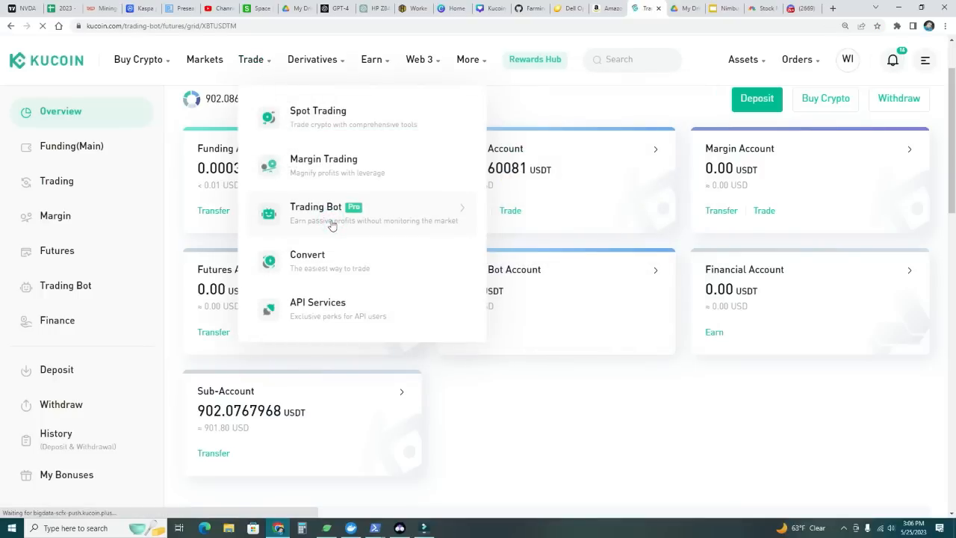
{"action": "left_click", "coordinate": [315, 212]}
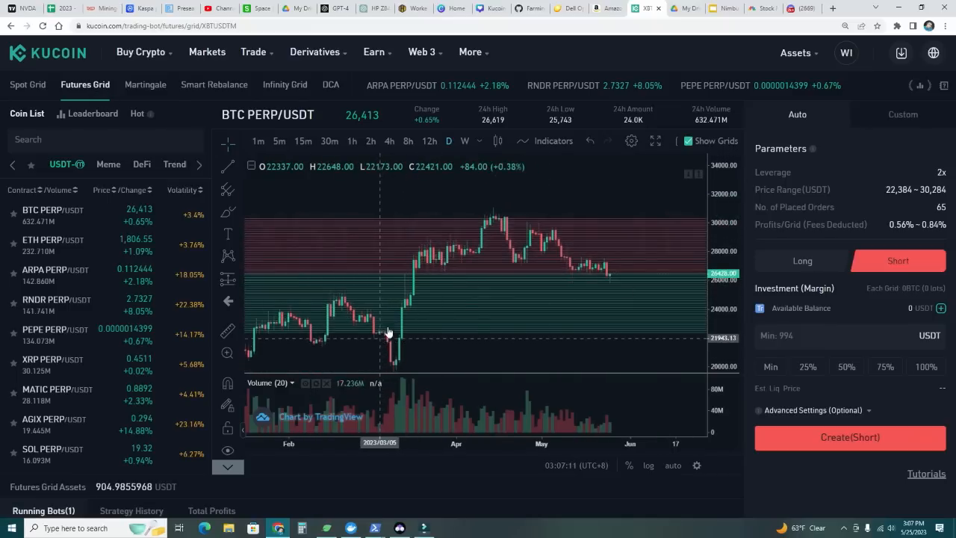
{"action": "left_click", "coordinate": [801, 260]}
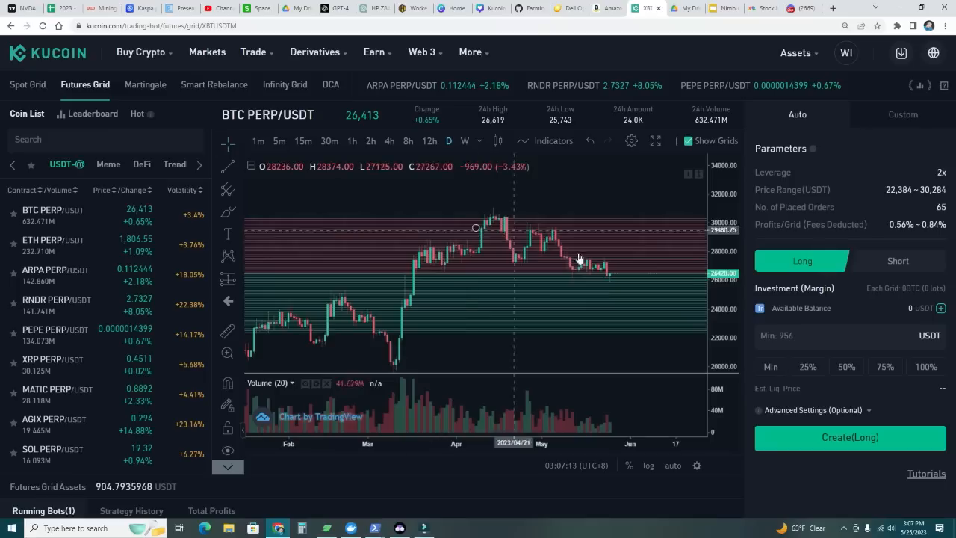
{"action": "mouse_move", "coordinate": [675, 218]}
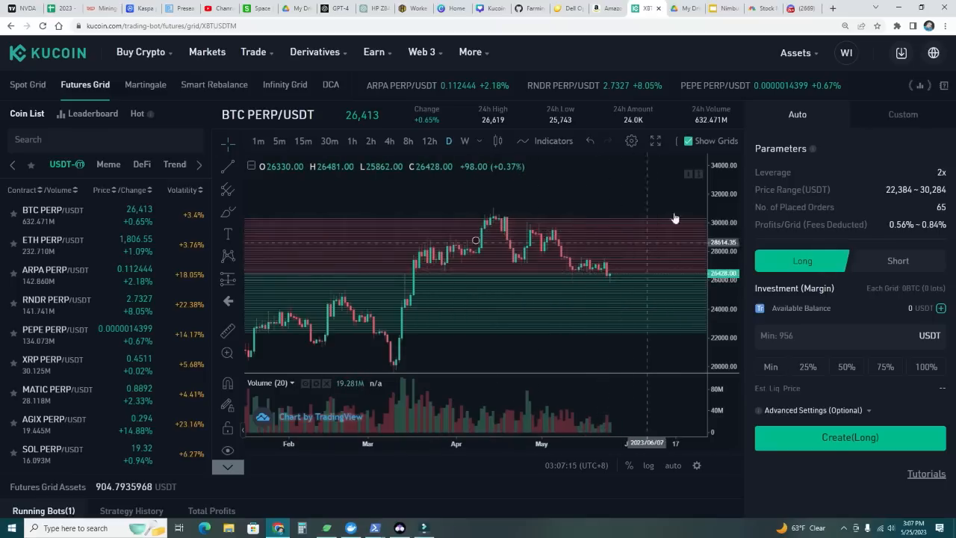
{"action": "left_click", "coordinate": [898, 260]}
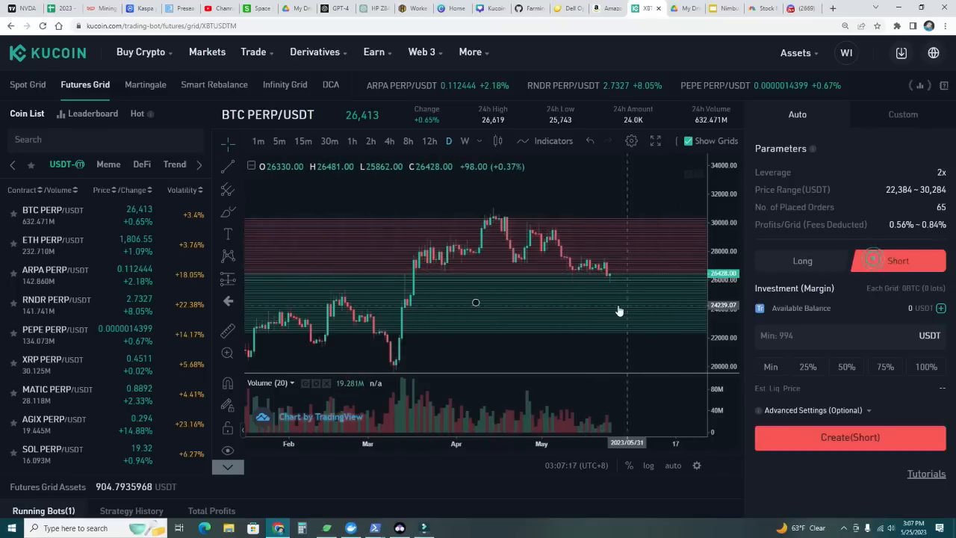
{"action": "left_click_drag", "start_coordinate": [618, 311], "coordinate": [417, 206]}
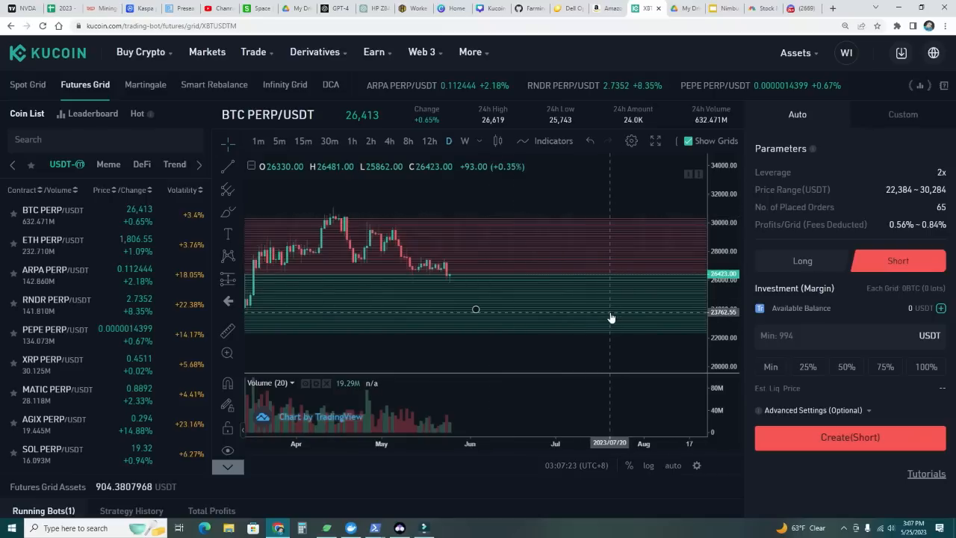
{"action": "mouse_move", "coordinate": [346, 278]}
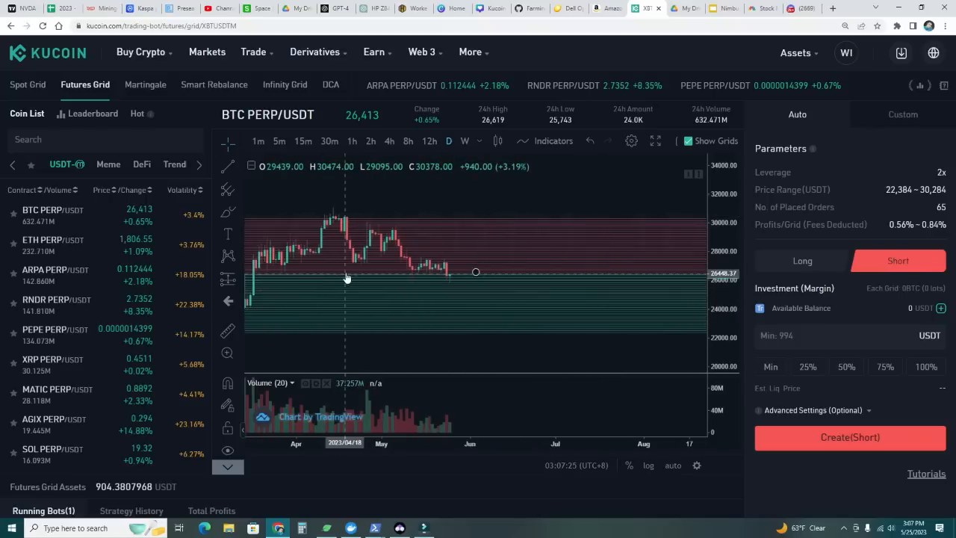
{"action": "mouse_move", "coordinate": [395, 228]}
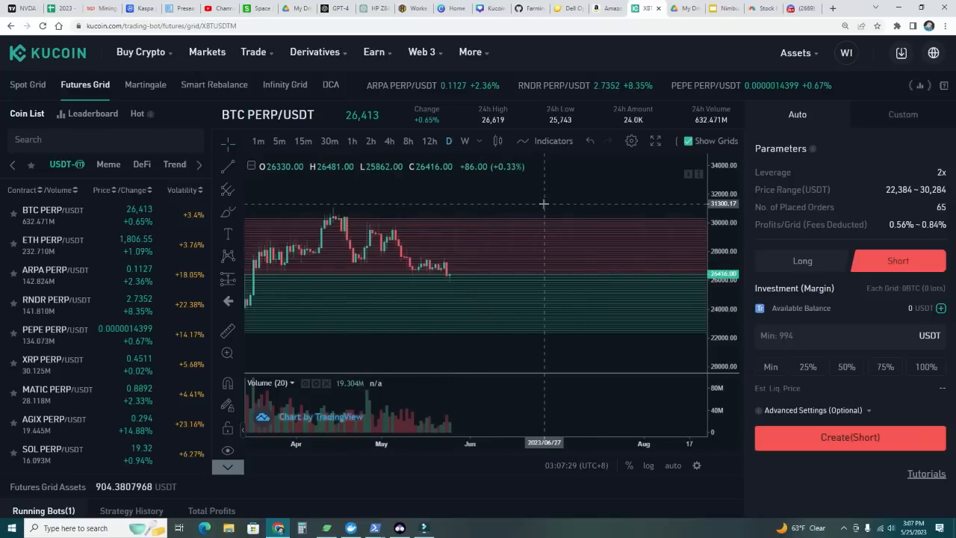
{"action": "mouse_move", "coordinate": [389, 206]}
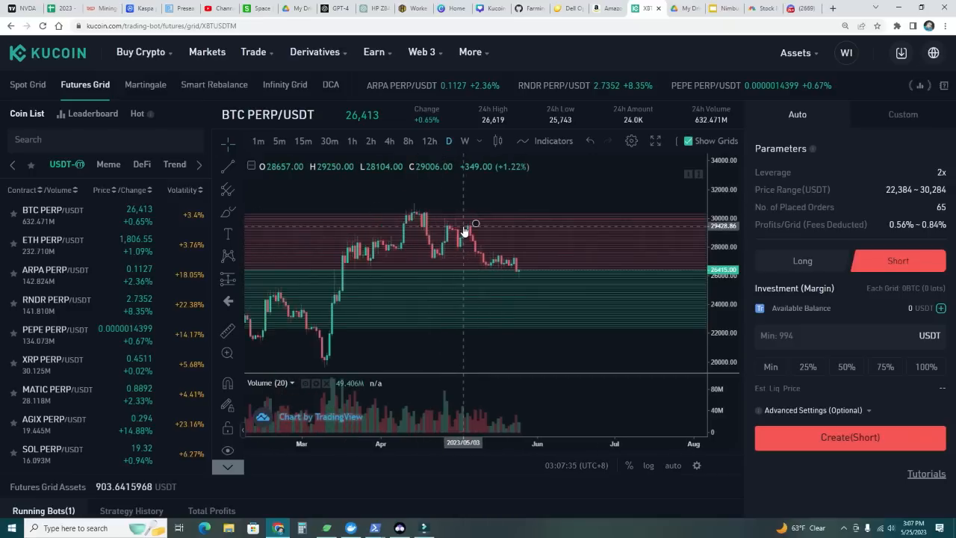
{"action": "left_click", "coordinate": [26, 84]}
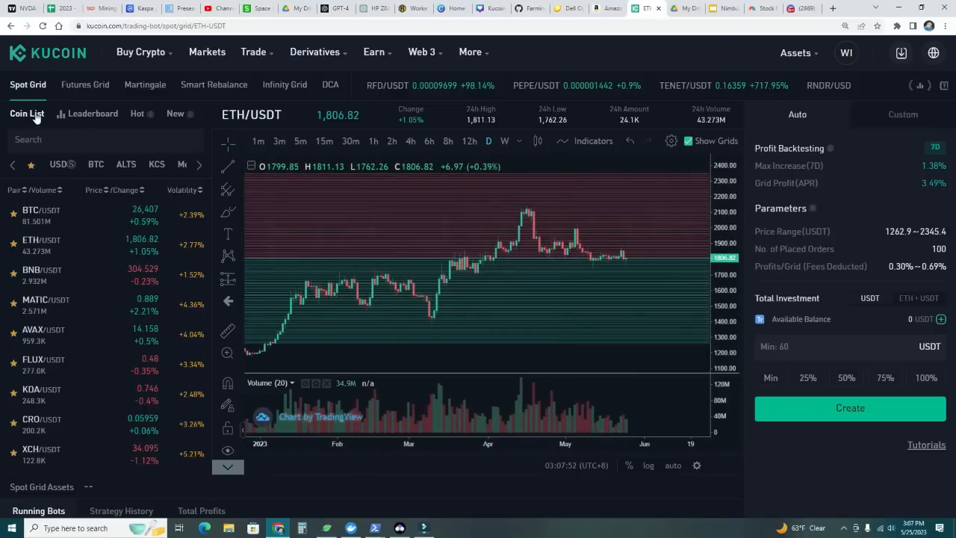
{"action": "mouse_move", "coordinate": [304, 203]}
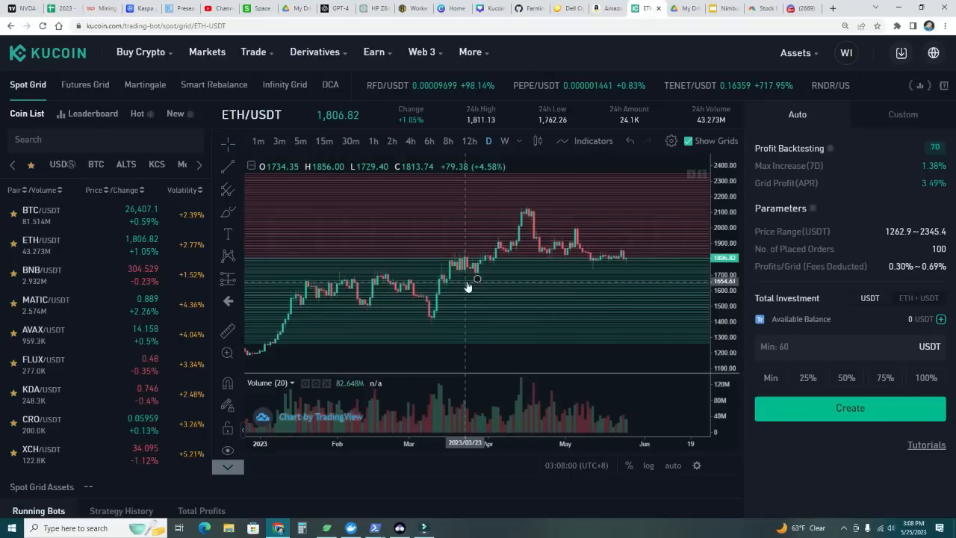
Step: Switch to Futures Grid, showing the ETH PERP/USDT chart with Short at 2x
{"action": "left_click", "coordinate": [83, 84]}
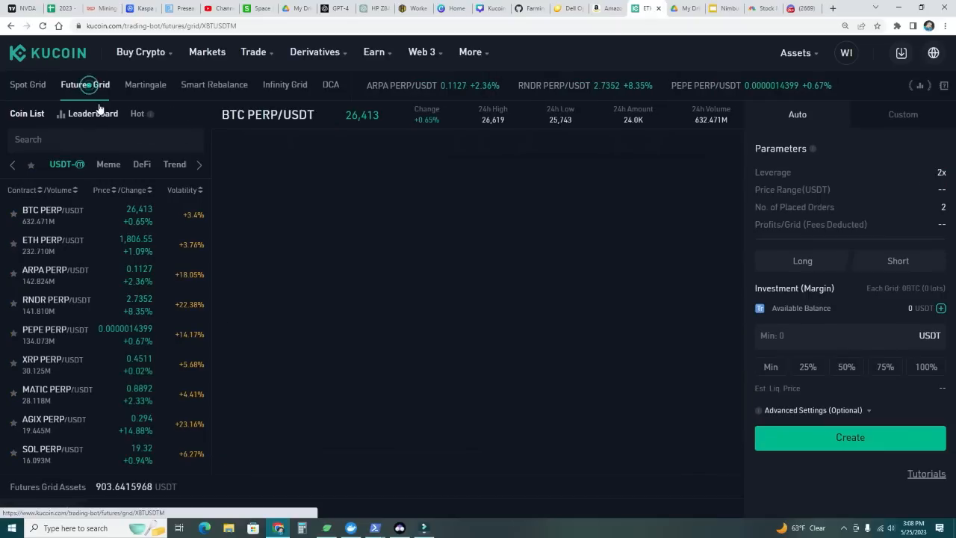
{"action": "left_click", "coordinate": [898, 260]}
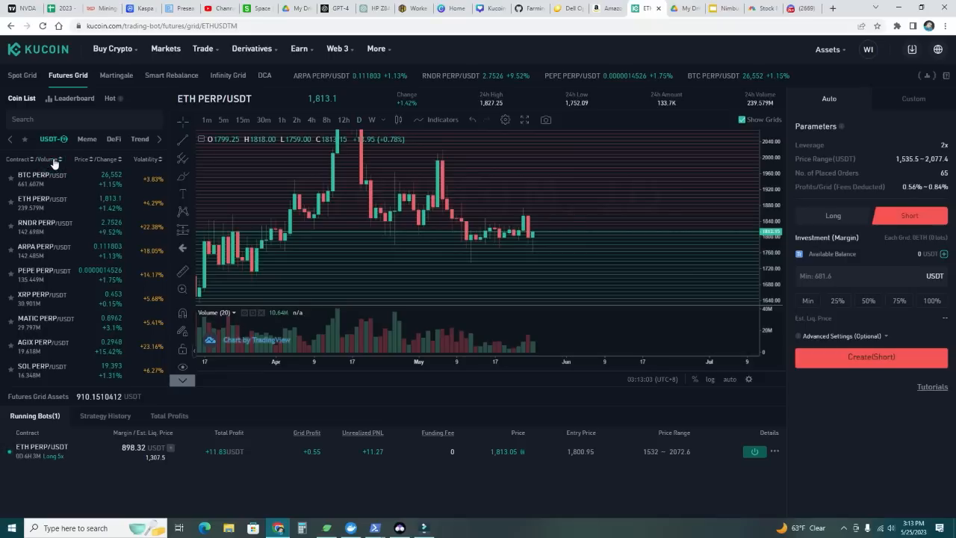
{"action": "mouse_move", "coordinate": [146, 165]}
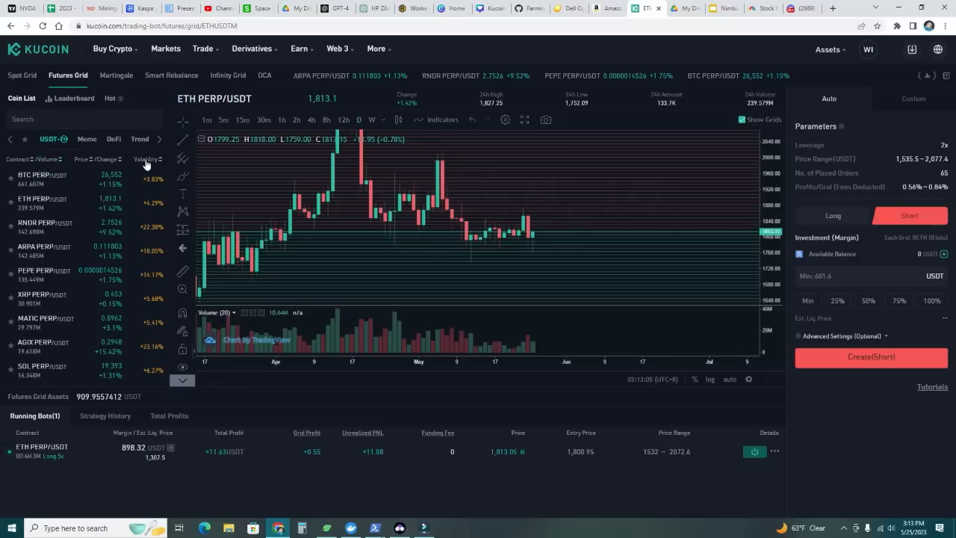
Step: Sort contracts by volatility, view AGIX briefly, then select the ETH PERP/USDT market
{"action": "left_click", "coordinate": [146, 158]}
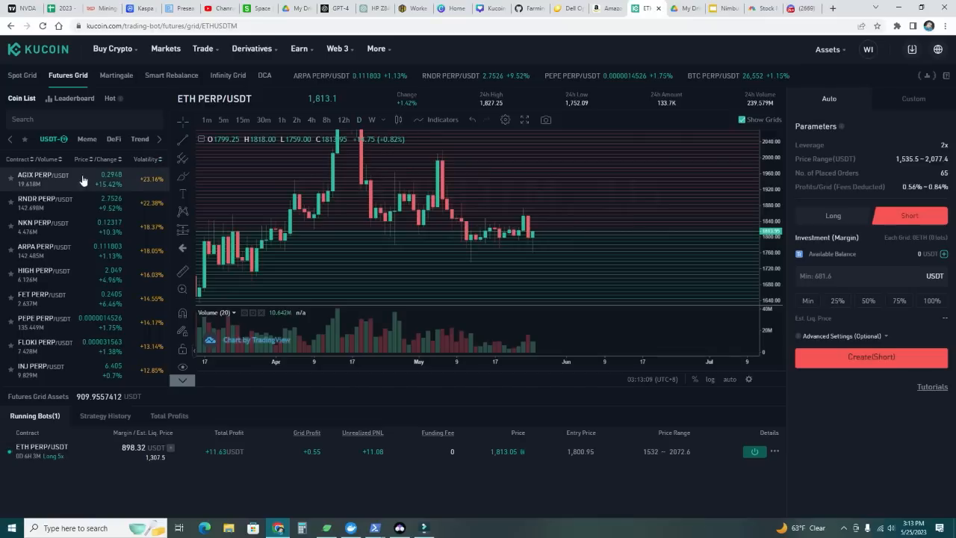
{"action": "left_click", "coordinate": [41, 180]}
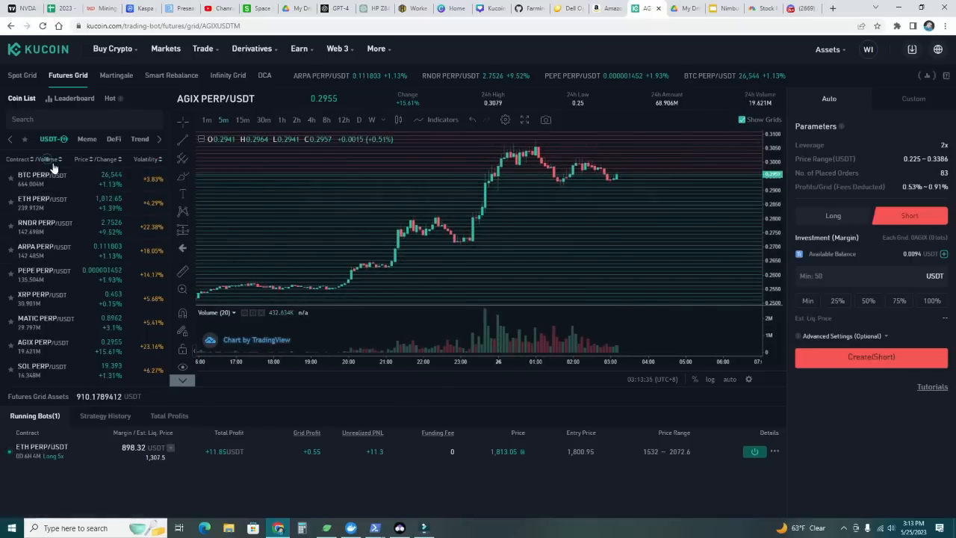
{"action": "mouse_move", "coordinate": [64, 203]}
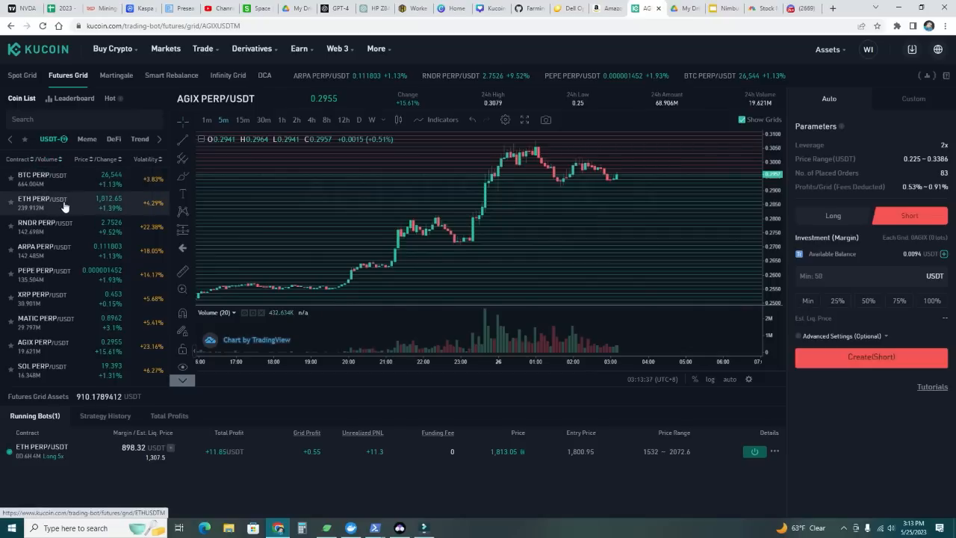
{"action": "mouse_move", "coordinate": [153, 168]}
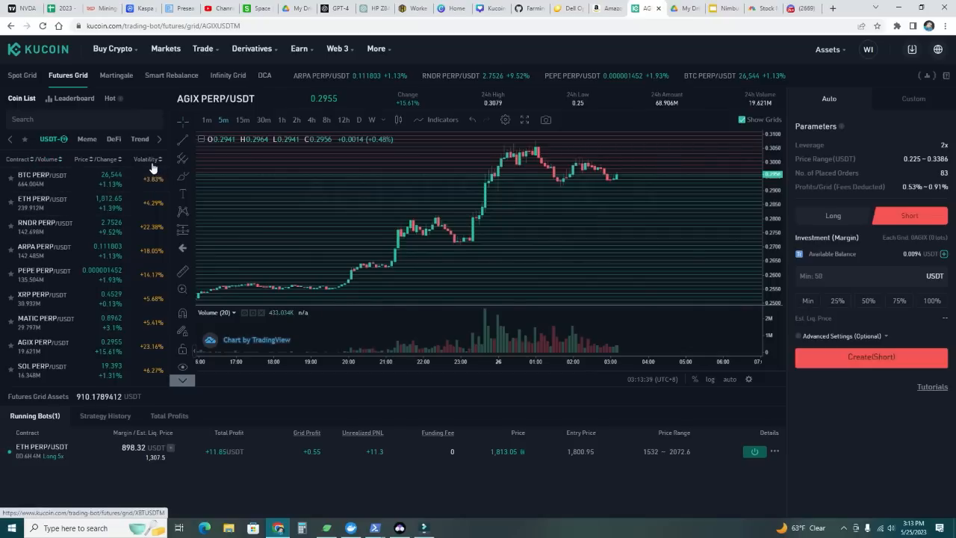
{"action": "left_click", "coordinate": [146, 159]}
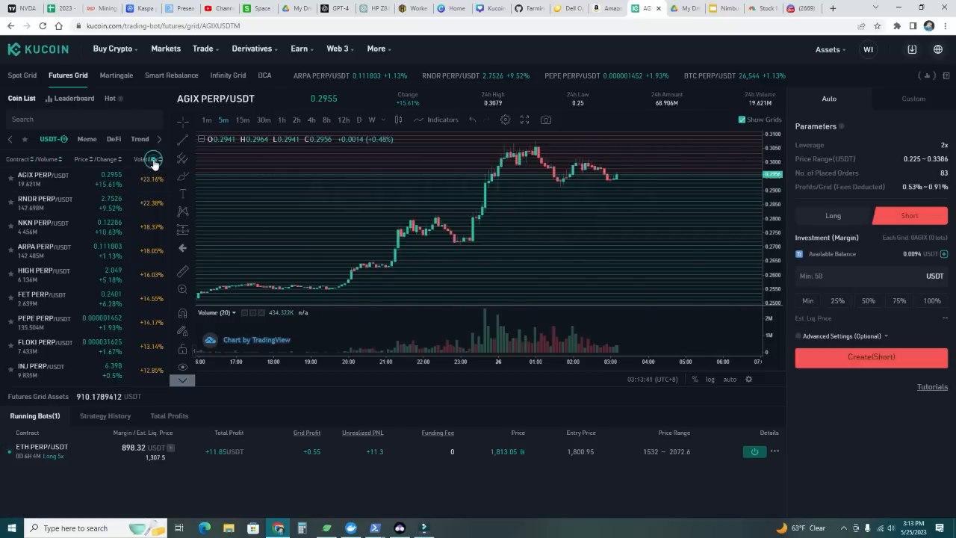
{"action": "left_click", "coordinate": [147, 158]}
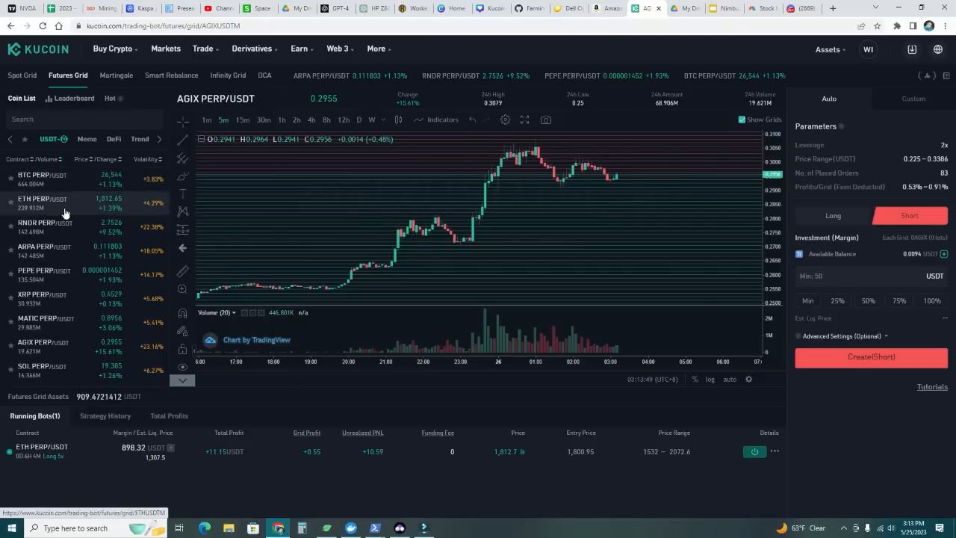
{"action": "left_click", "coordinate": [42, 202]}
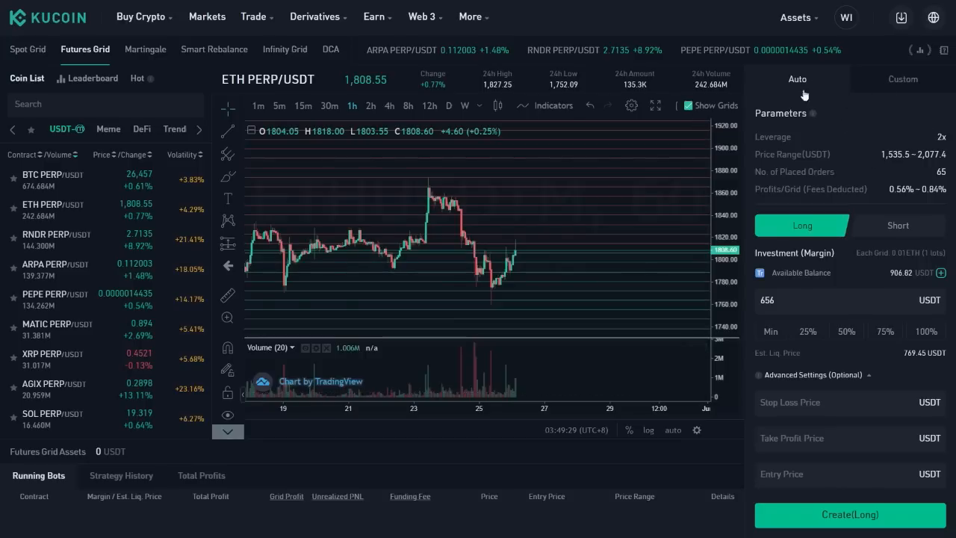
{"action": "mouse_move", "coordinate": [881, 108]}
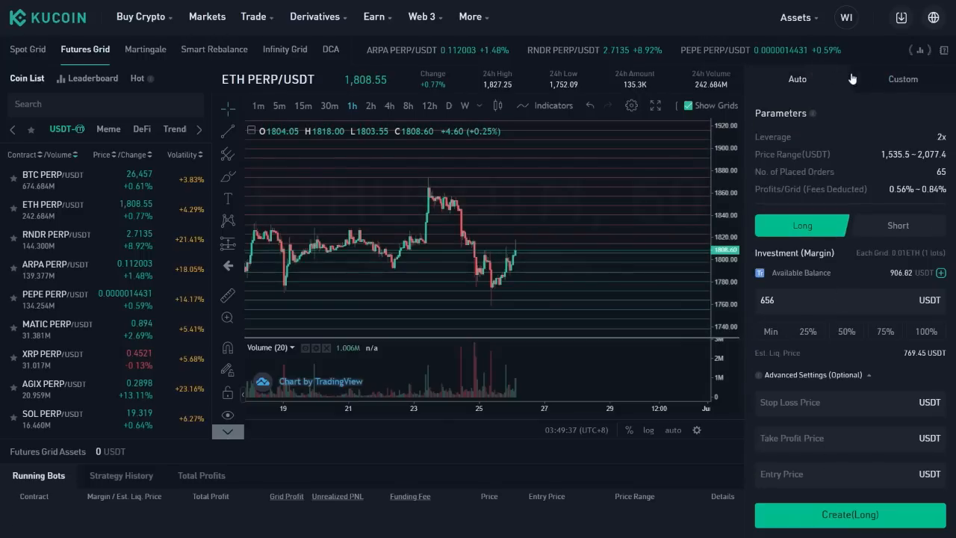
Step: Briefly view the Custom grid settings, then return to Auto for the ETH long grid
{"action": "left_click", "coordinate": [903, 78]}
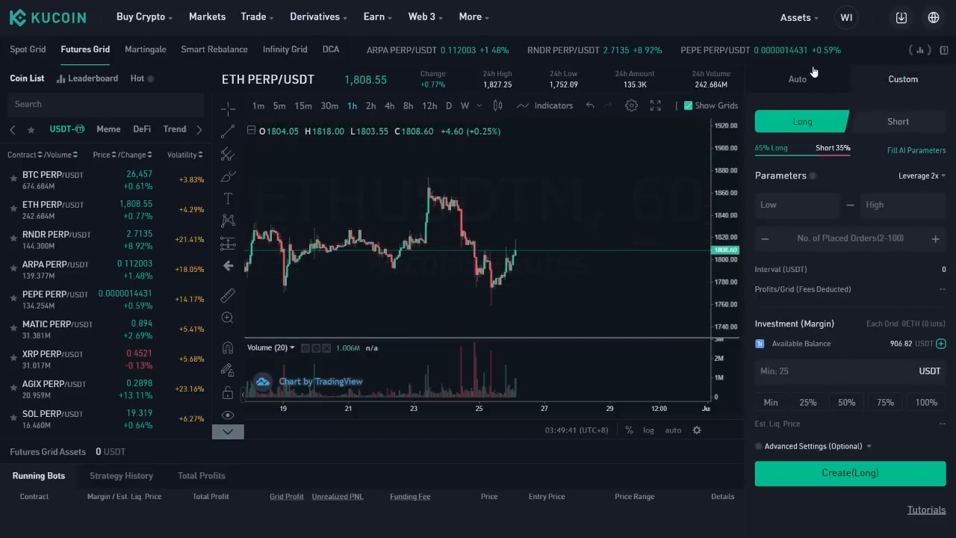
{"action": "left_click", "coordinate": [796, 77]}
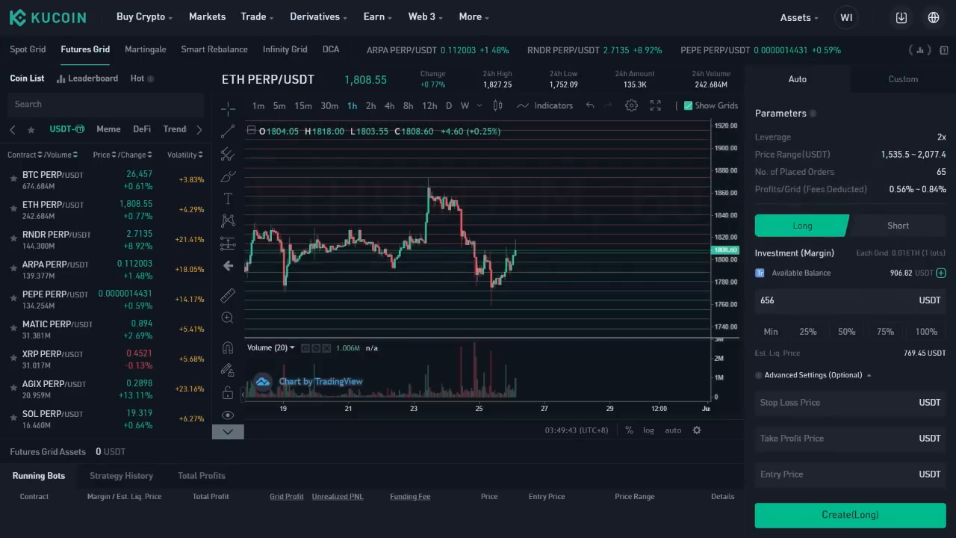
{"action": "mouse_move", "coordinate": [813, 113]}
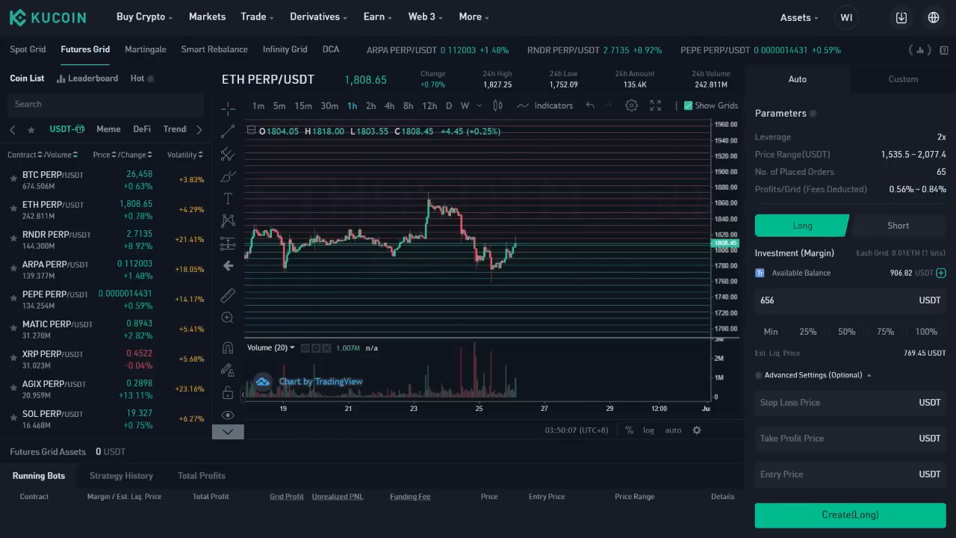
{"action": "mouse_move", "coordinate": [580, 224]}
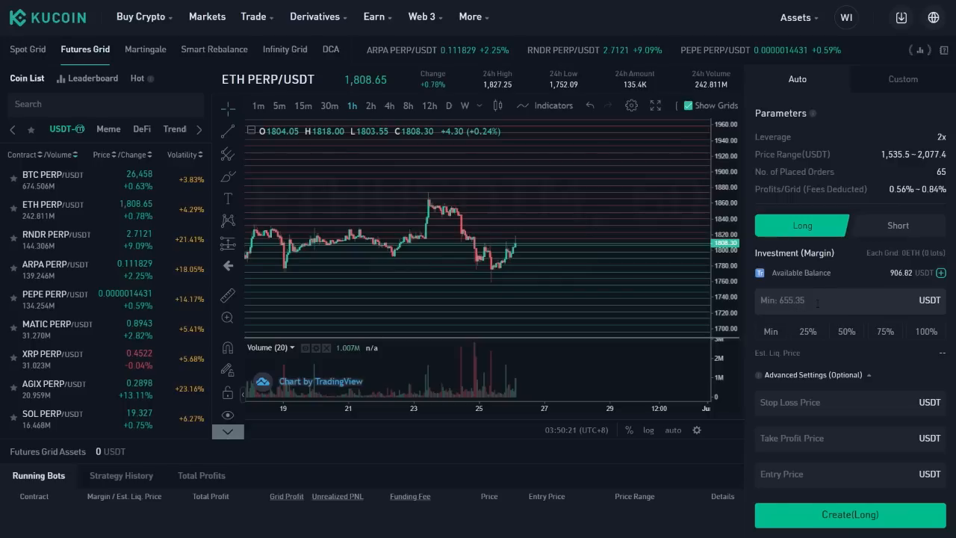
Step: Try 25% and 100% investment, settle on the 655.35 USDT minimum, and clear stop-loss/take-profit
{"action": "type", "text": "1700"}
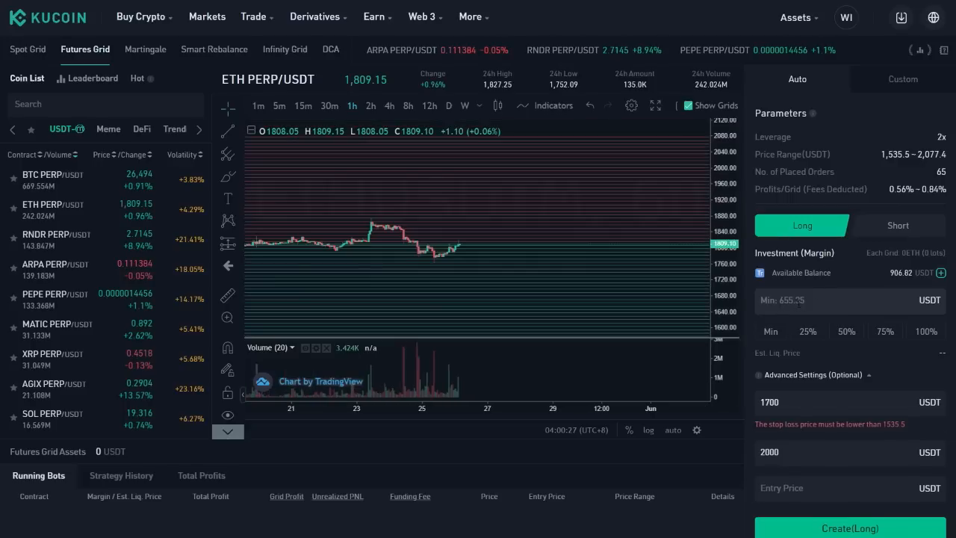
{"action": "left_click", "coordinate": [771, 332]}
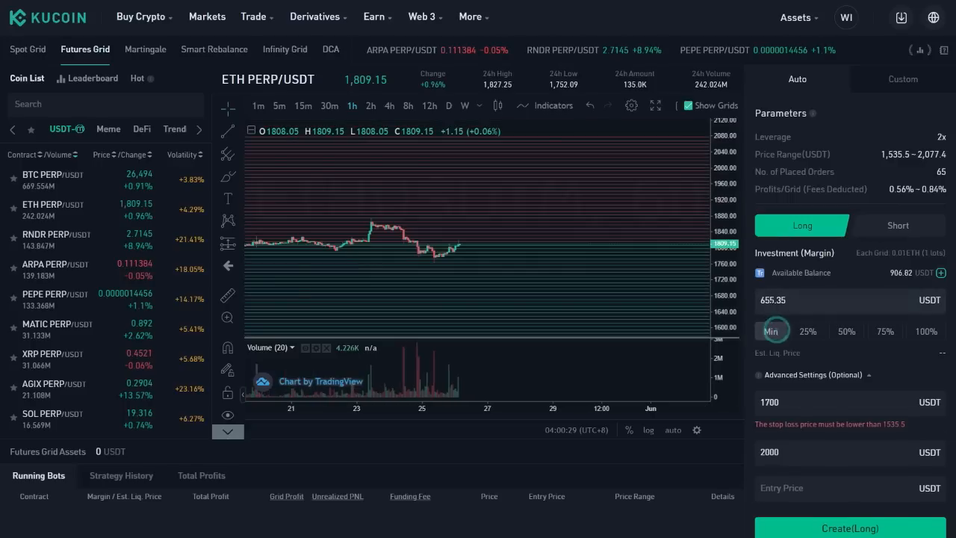
{"action": "left_click", "coordinate": [773, 332]}
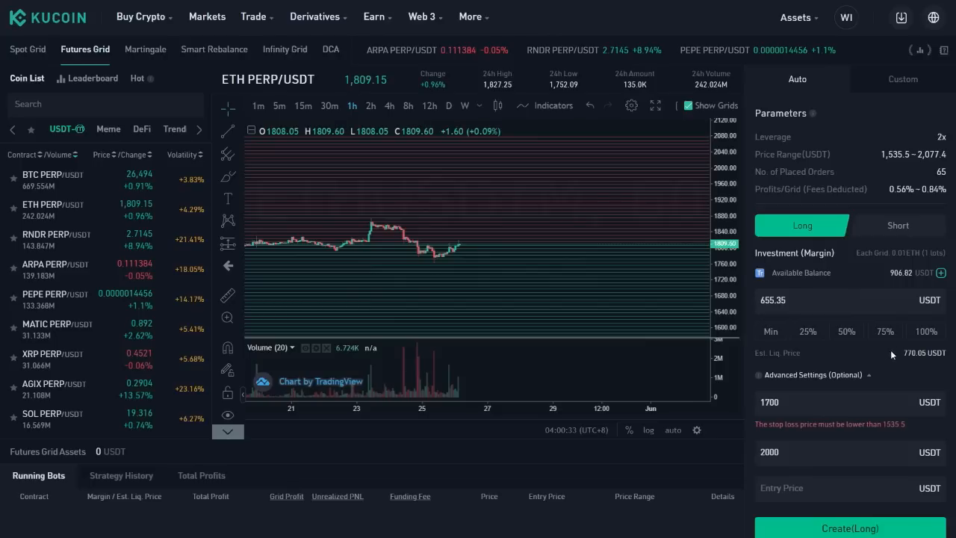
{"action": "mouse_move", "coordinate": [864, 357]}
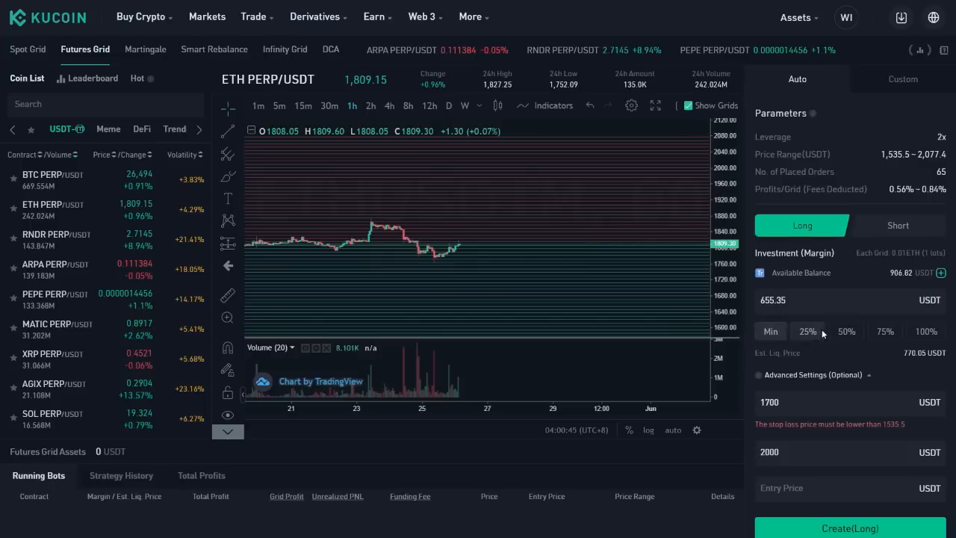
{"action": "left_click", "coordinate": [927, 332]}
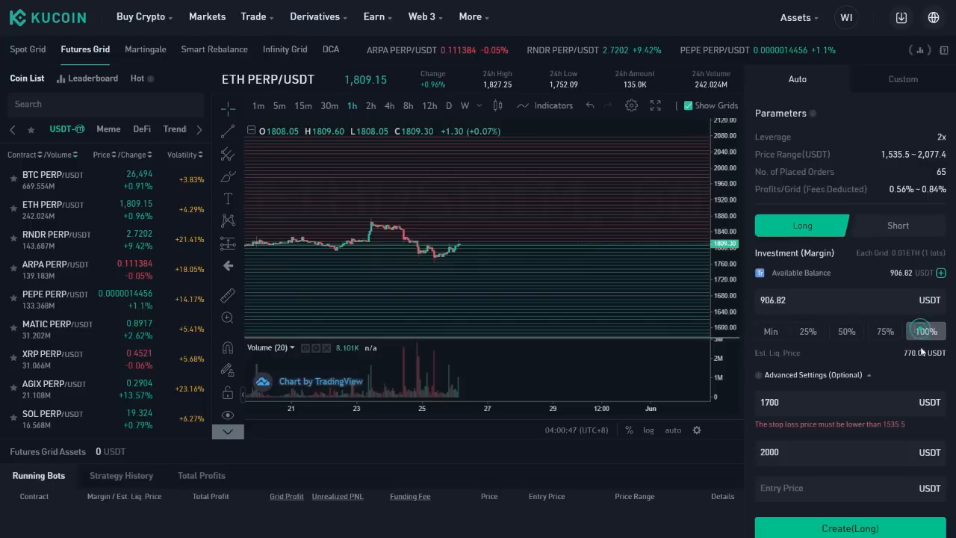
{"action": "left_click", "coordinate": [926, 331]}
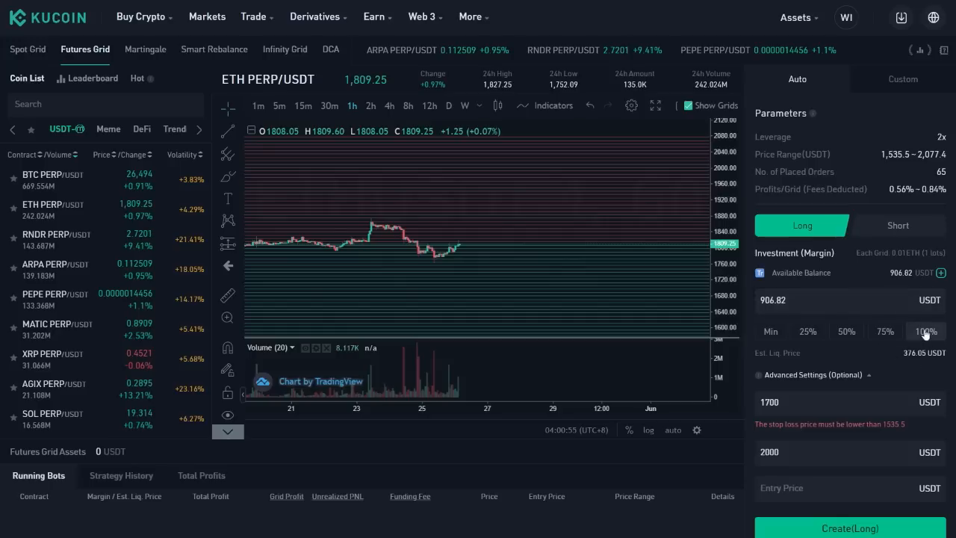
{"action": "left_click", "coordinate": [771, 332]}
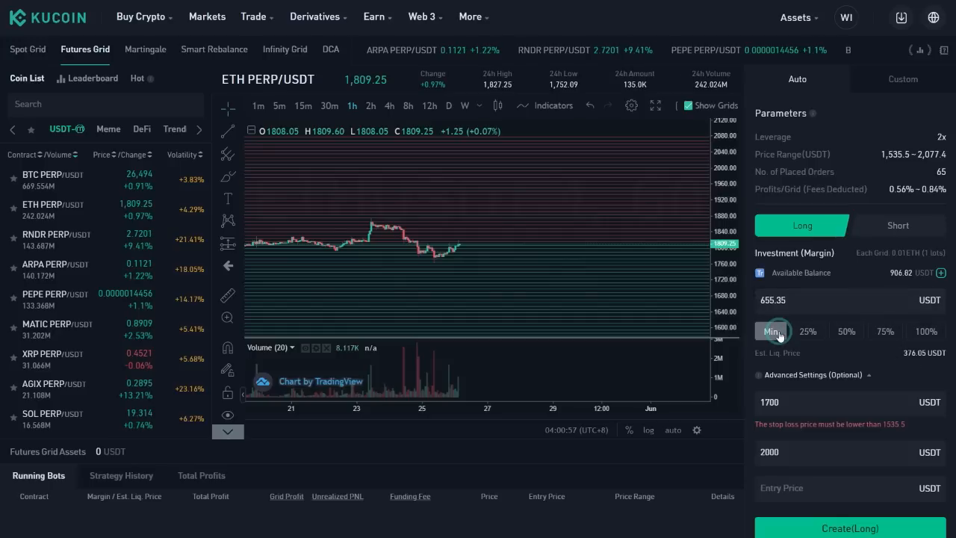
{"action": "left_click", "coordinate": [774, 332]}
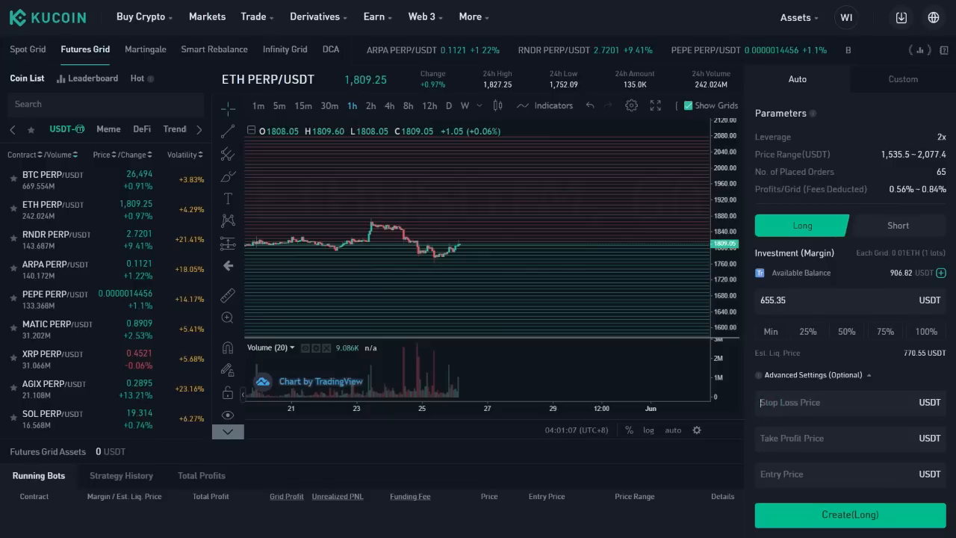
{"action": "left_click", "coordinate": [810, 440]}
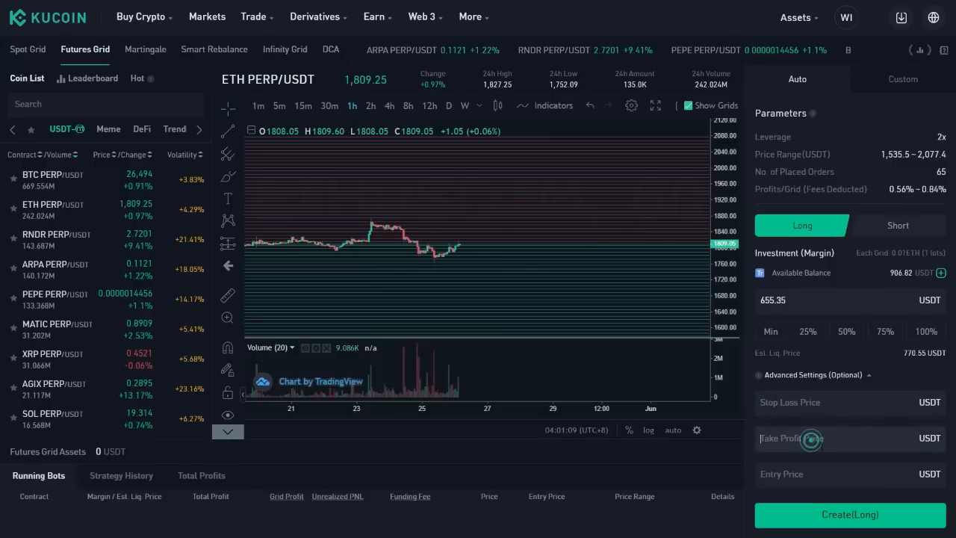
{"action": "mouse_move", "coordinate": [669, 326]}
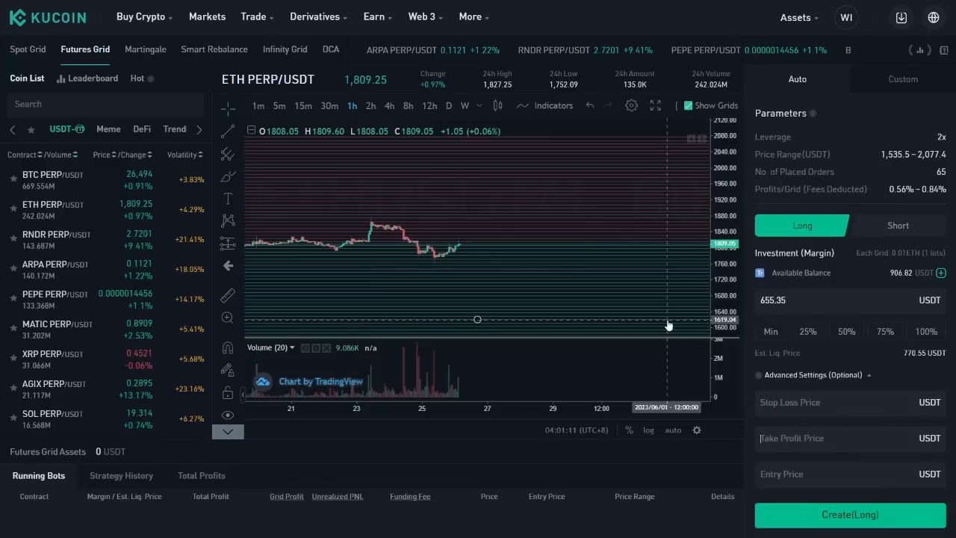
{"action": "mouse_move", "coordinate": [619, 236]}
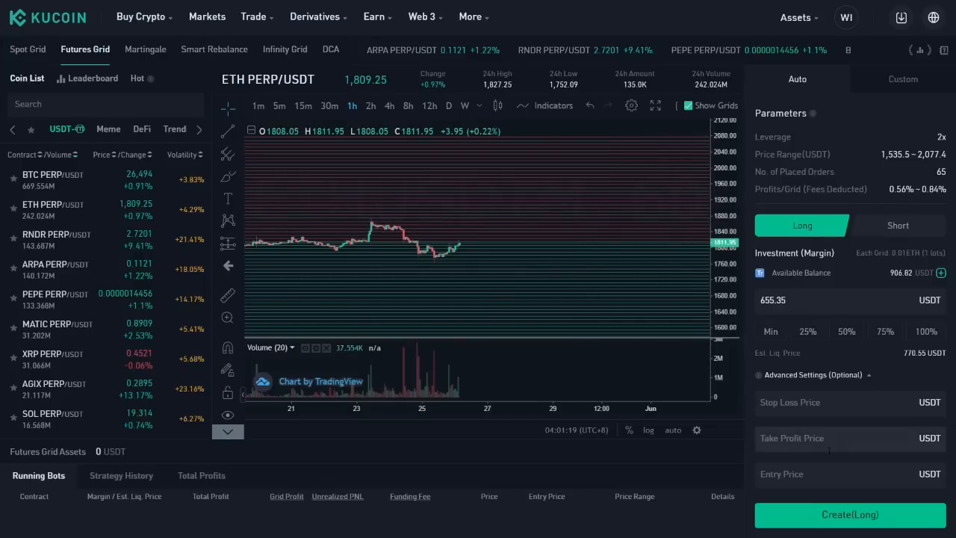
Step: Switch the ETH long grid to Custom and fill the AI parameters (1,535.5–2,077.4, 65 grids)
{"action": "left_click", "coordinate": [902, 79]}
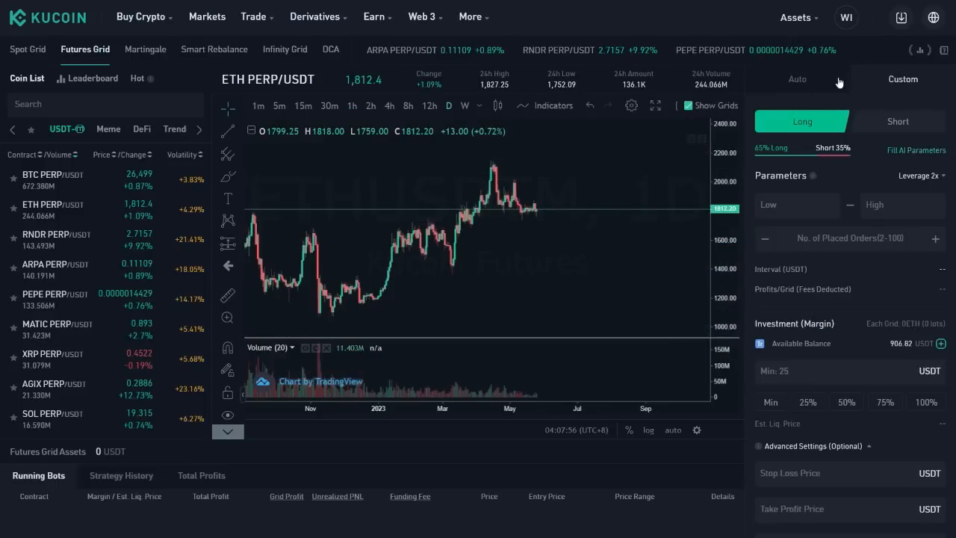
{"action": "mouse_move", "coordinate": [822, 103]}
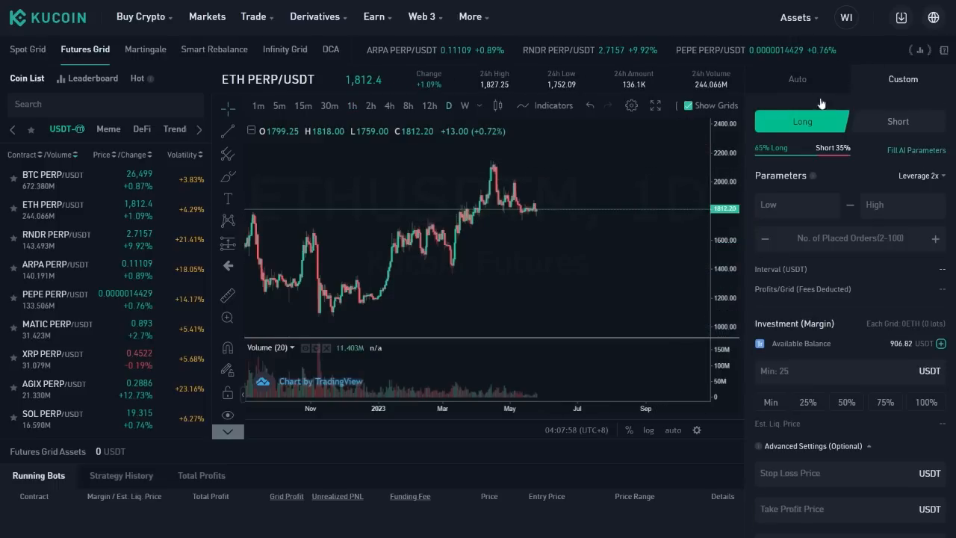
{"action": "mouse_move", "coordinate": [508, 221]}
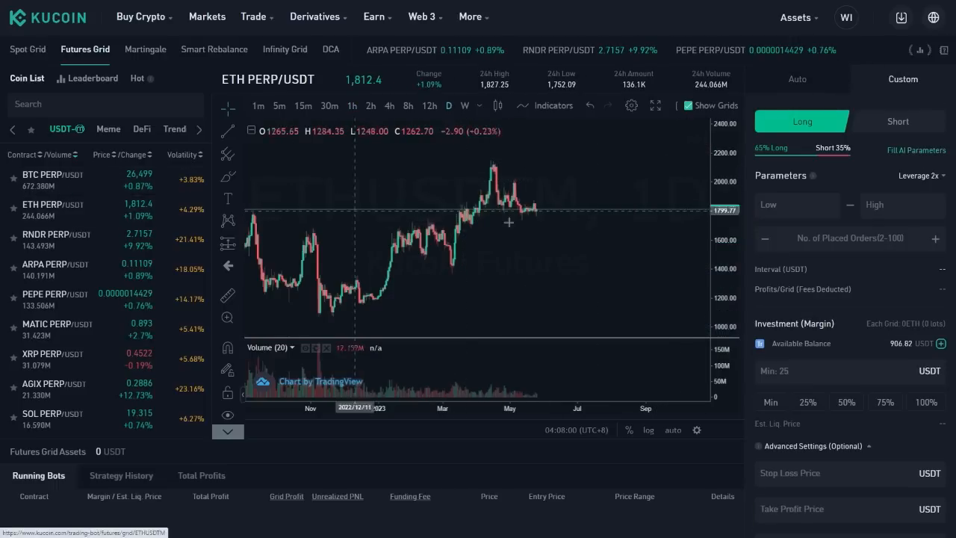
{"action": "mouse_move", "coordinate": [566, 207]}
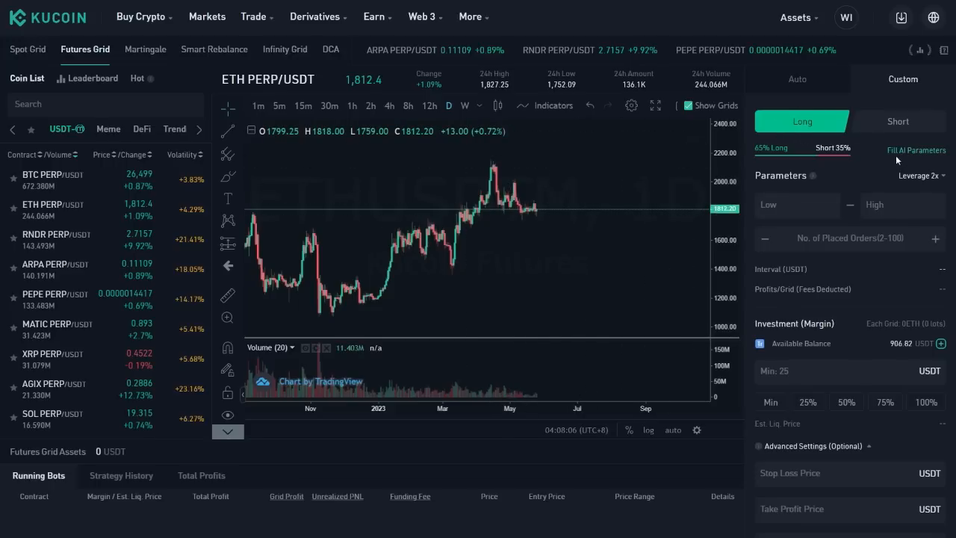
{"action": "left_click", "coordinate": [916, 149]}
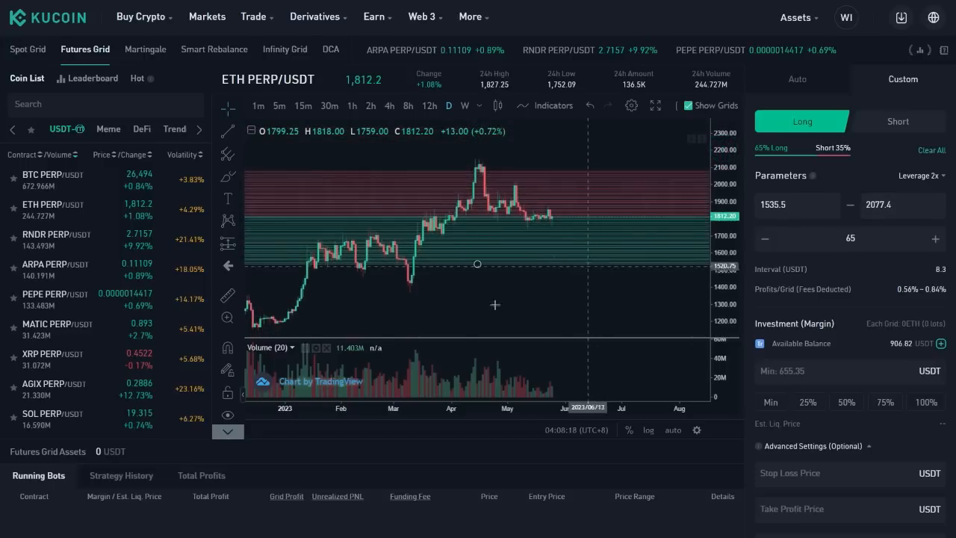
{"action": "mouse_move", "coordinate": [435, 268]}
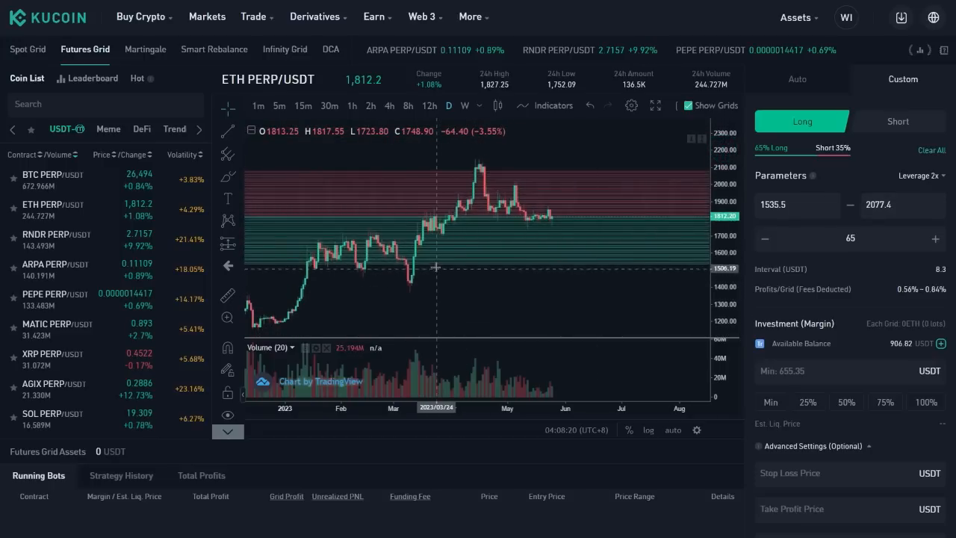
{"action": "mouse_move", "coordinate": [437, 232]}
{"action": "type", "text": "1700"}
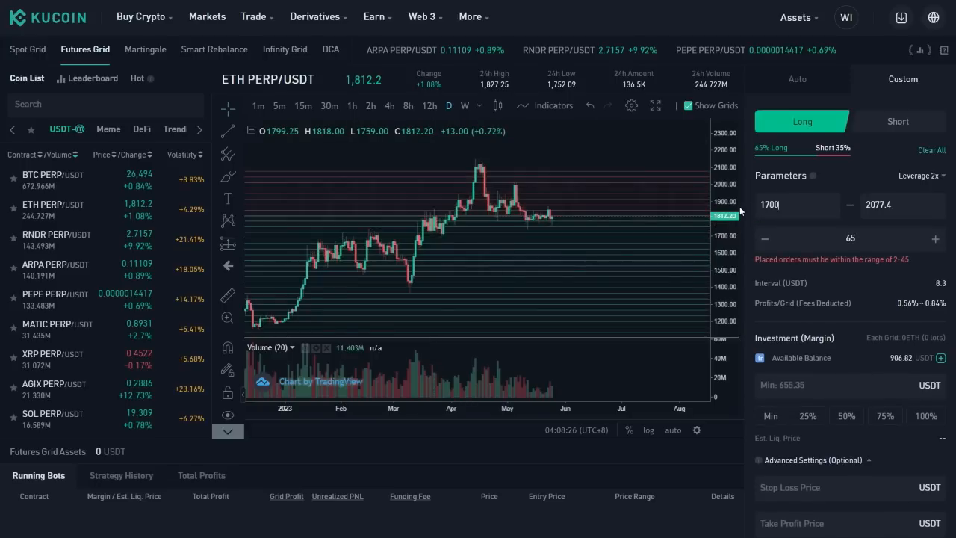
Step: Set the grid's upper price to 2000 and the number of placed orders to 37
{"action": "left_click", "coordinate": [903, 204]}
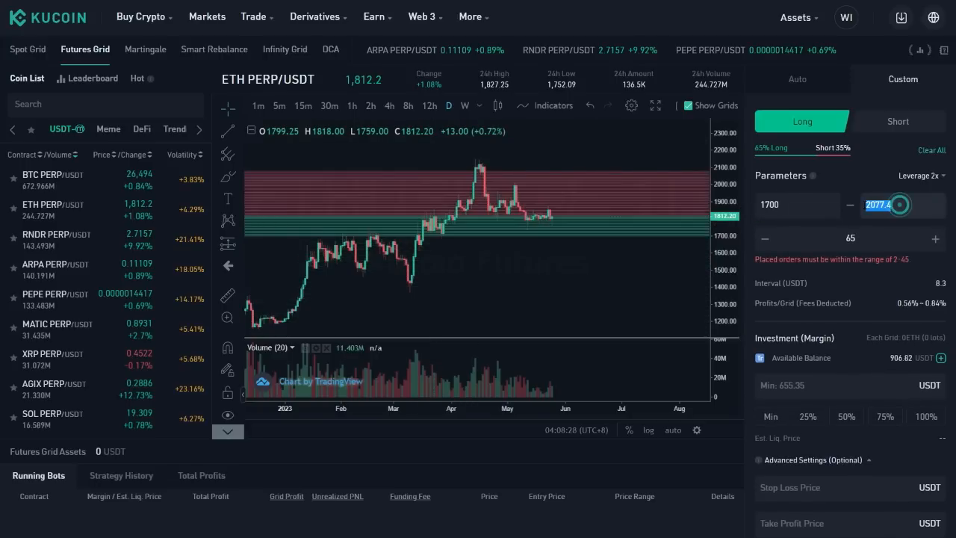
{"action": "type", "text": "2000"}
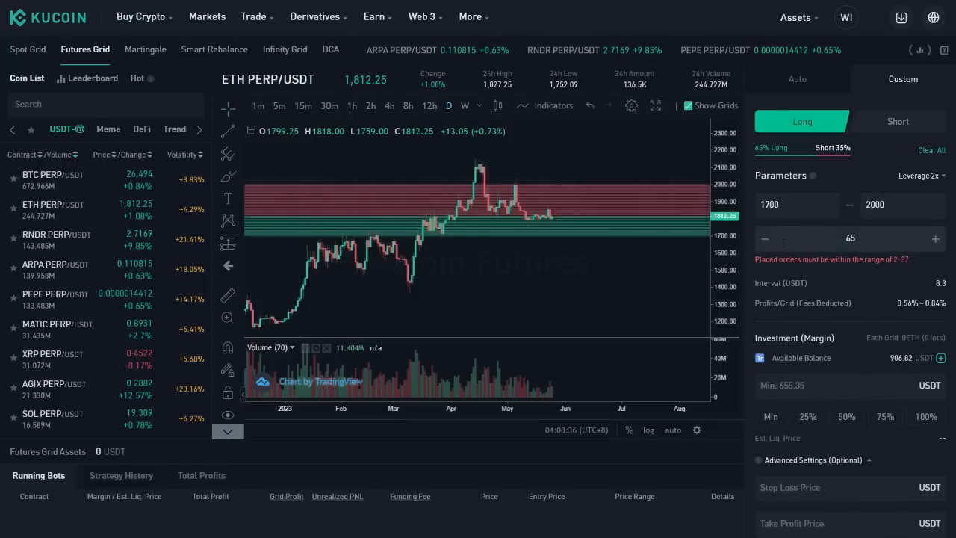
{"action": "left_click", "coordinate": [765, 239]}
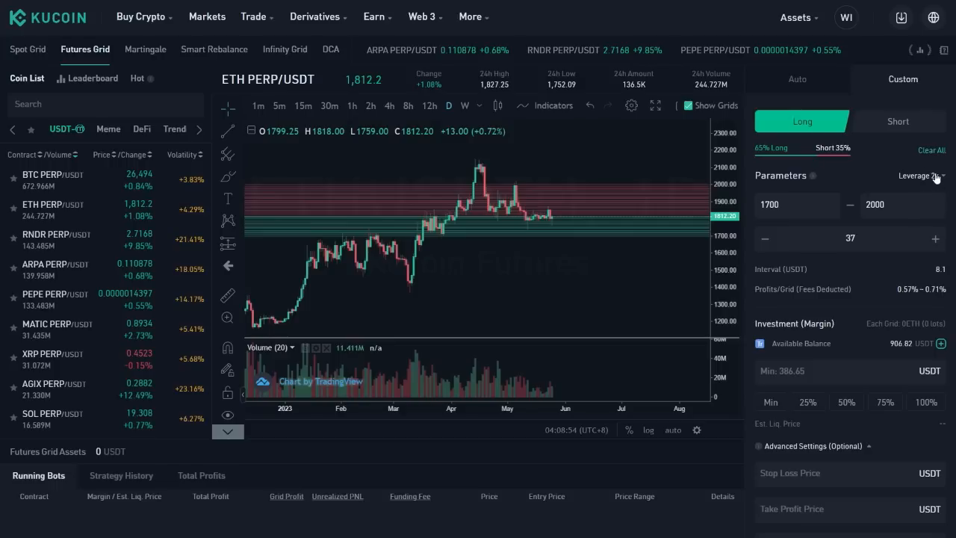
{"action": "left_click", "coordinate": [921, 177]}
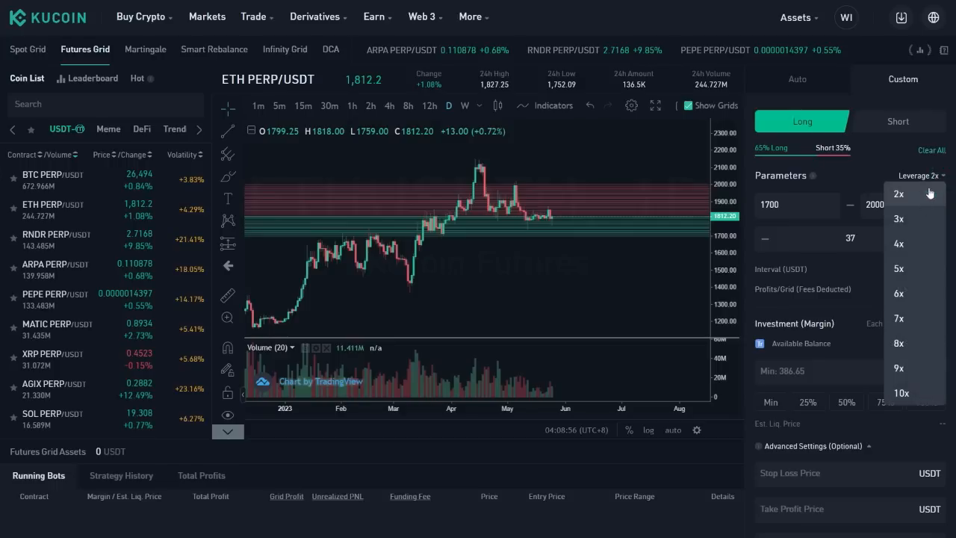
Step: Set leverage to 4x and invest 453.41 USDT of the balance as margin
{"action": "left_click", "coordinate": [900, 243]}
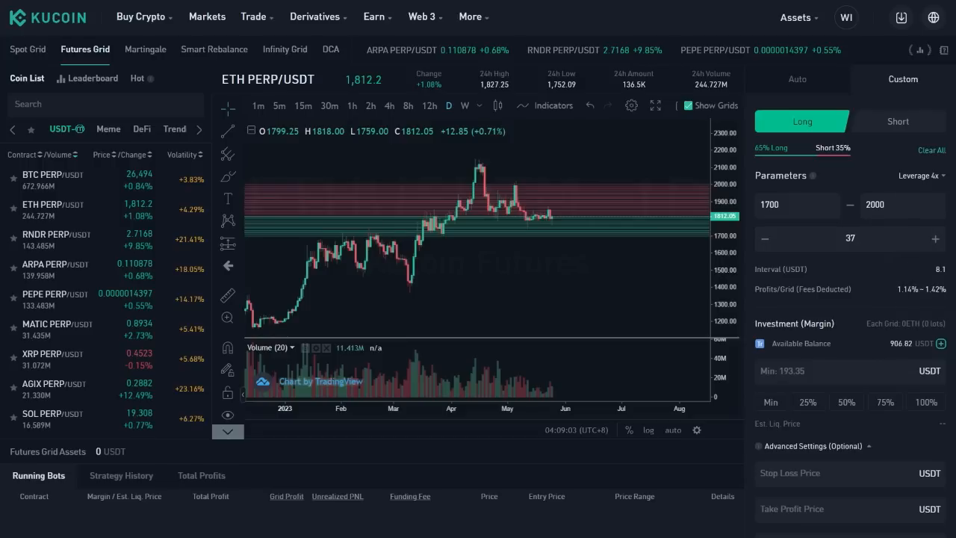
{"action": "mouse_move", "coordinate": [732, 290]}
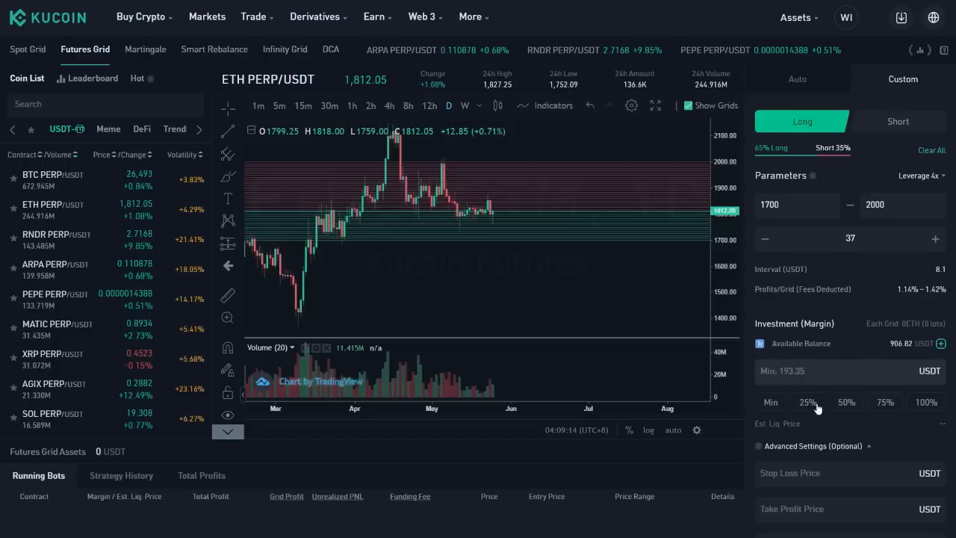
{"action": "left_click", "coordinate": [845, 402]}
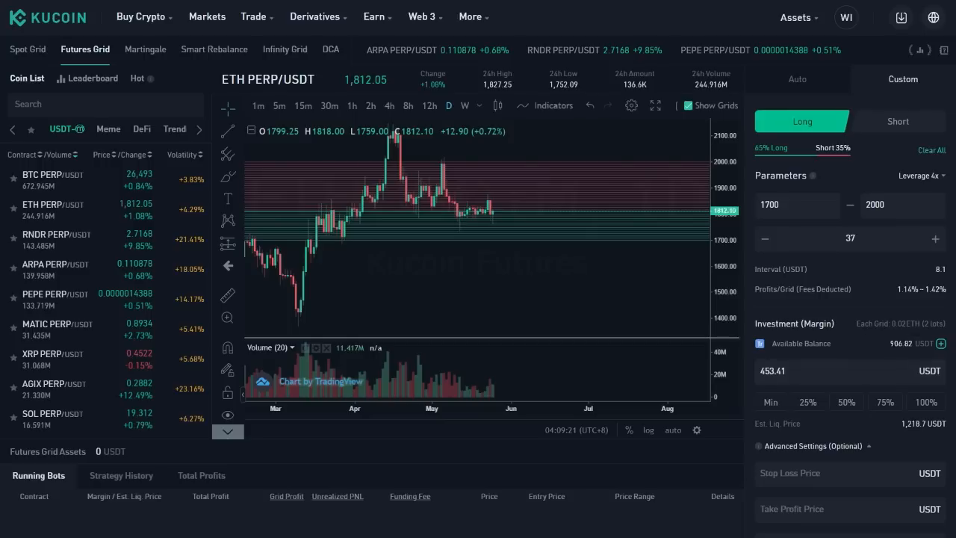
{"action": "mouse_move", "coordinate": [819, 421]}
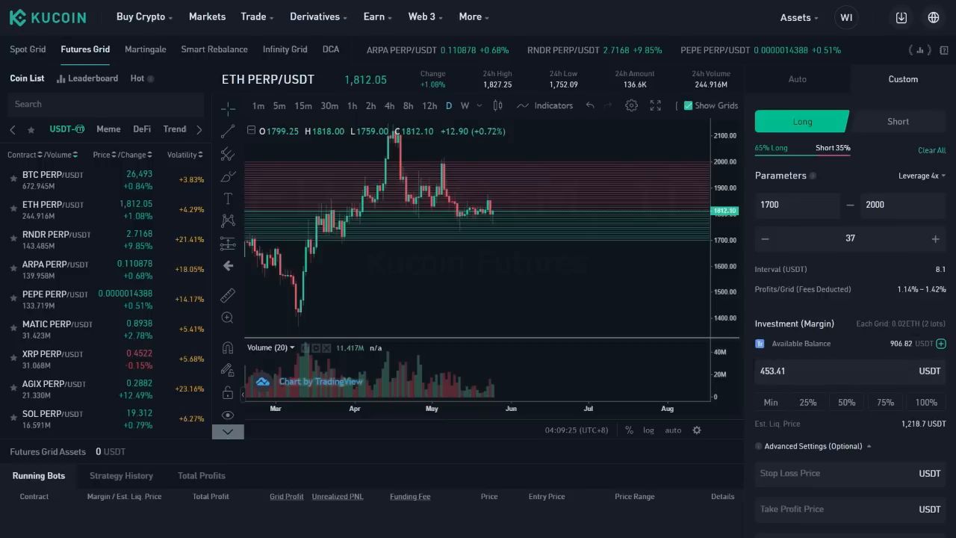
Step: Enter a 1600 USDT stop-loss and a 2100 USDT take-profit in Advanced Settings
{"action": "scroll", "scroll_direction": "down", "scroll_amount": 3}
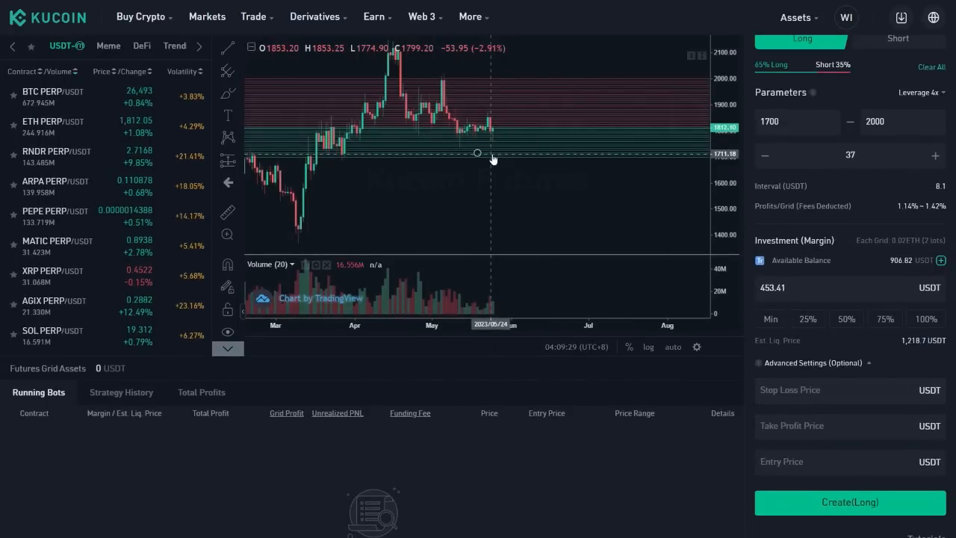
{"action": "mouse_move", "coordinate": [487, 158]}
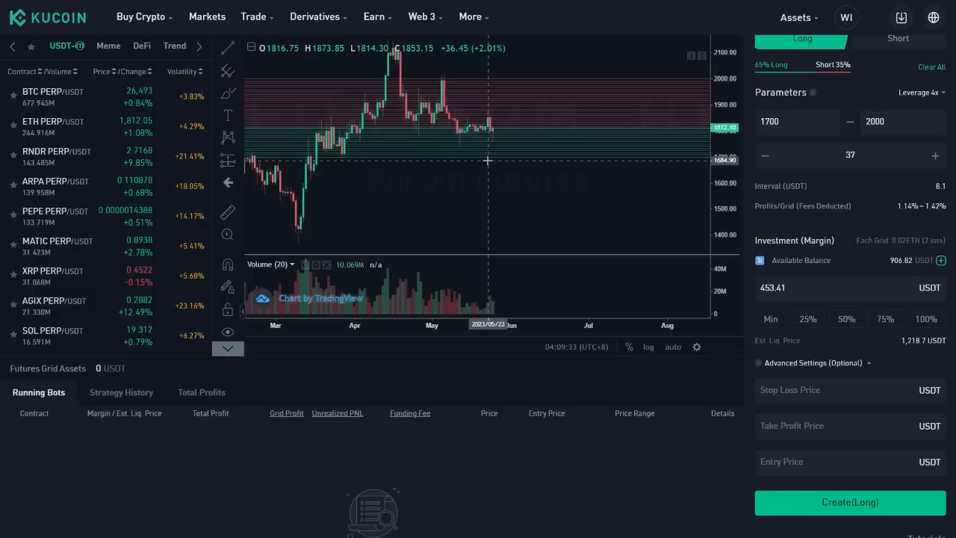
{"action": "mouse_move", "coordinate": [490, 179]}
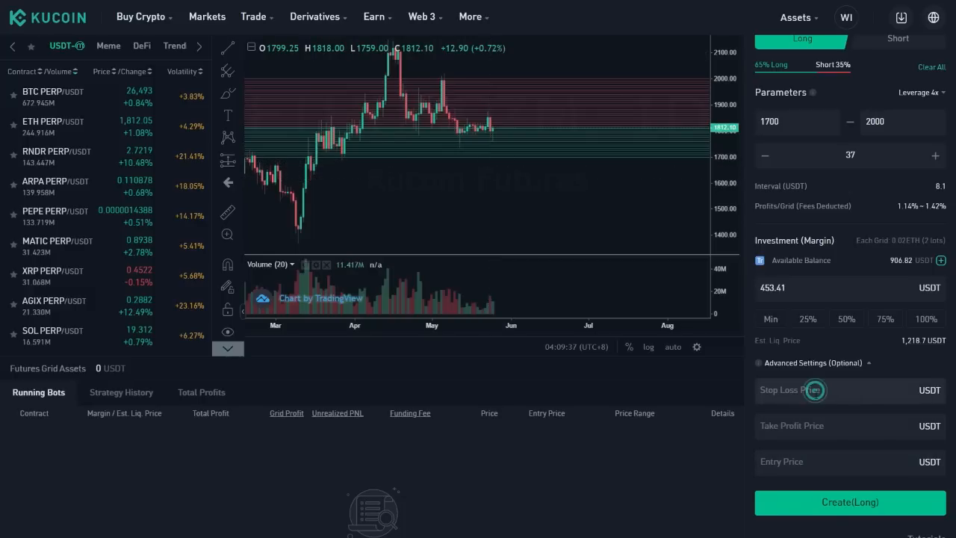
{"action": "type", "text": "1600"}
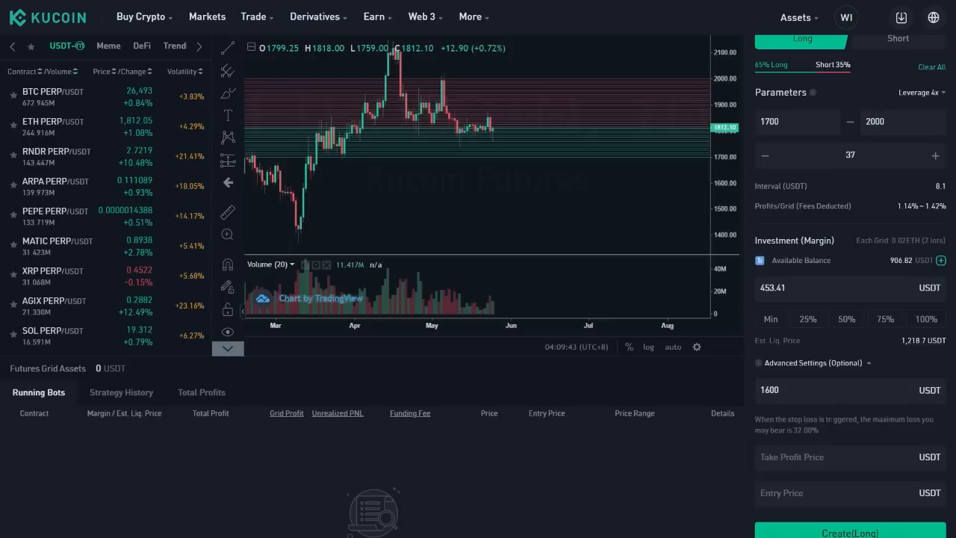
{"action": "mouse_move", "coordinate": [790, 341]}
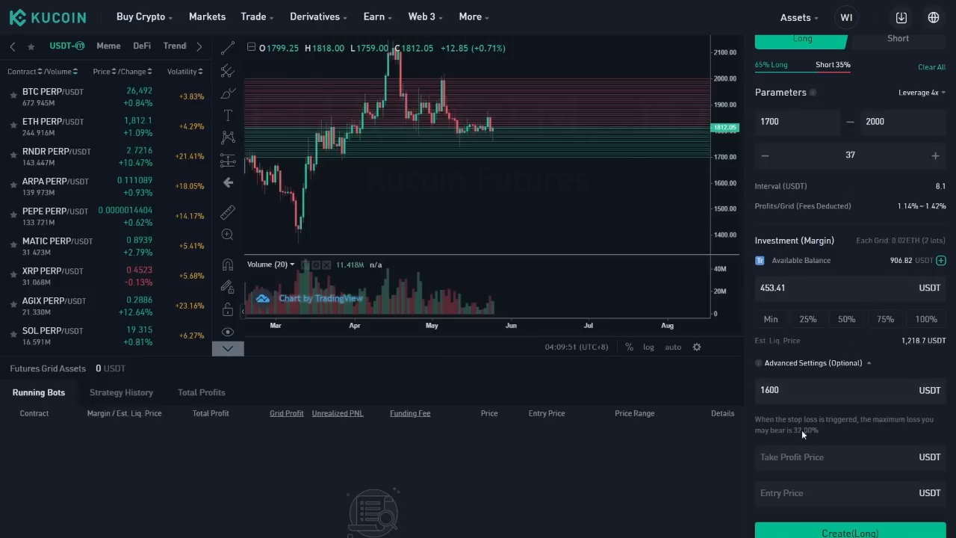
{"action": "left_click", "coordinate": [822, 457]}
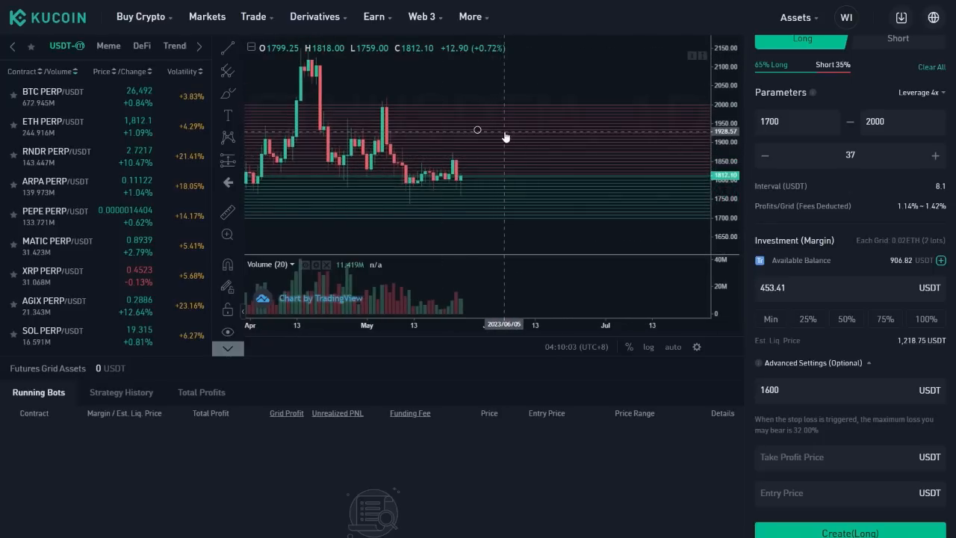
{"action": "left_click", "coordinate": [822, 457]}
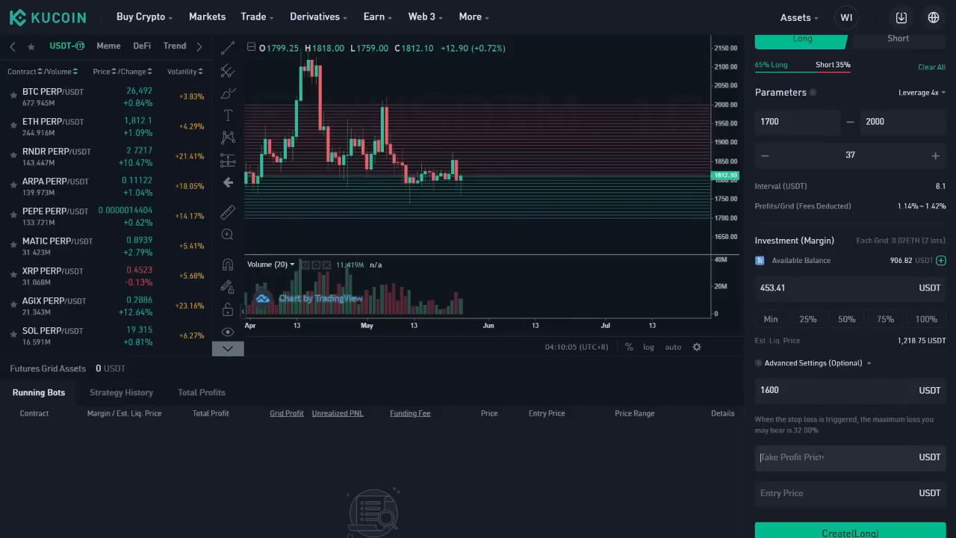
{"action": "type", "text": "2100"}
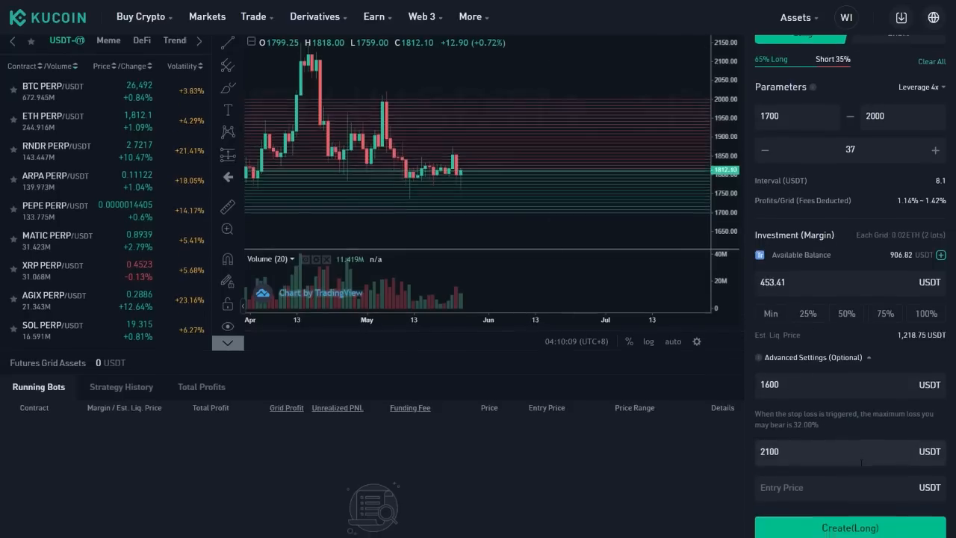
{"action": "scroll", "scroll_direction": "down", "scroll_amount": 3}
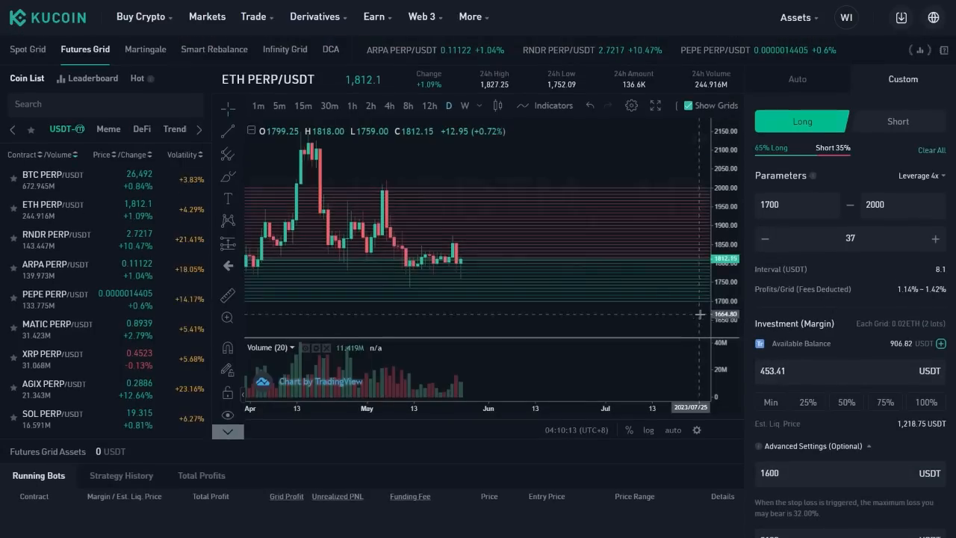
{"action": "scroll", "scroll_direction": "down", "scroll_amount": 3}
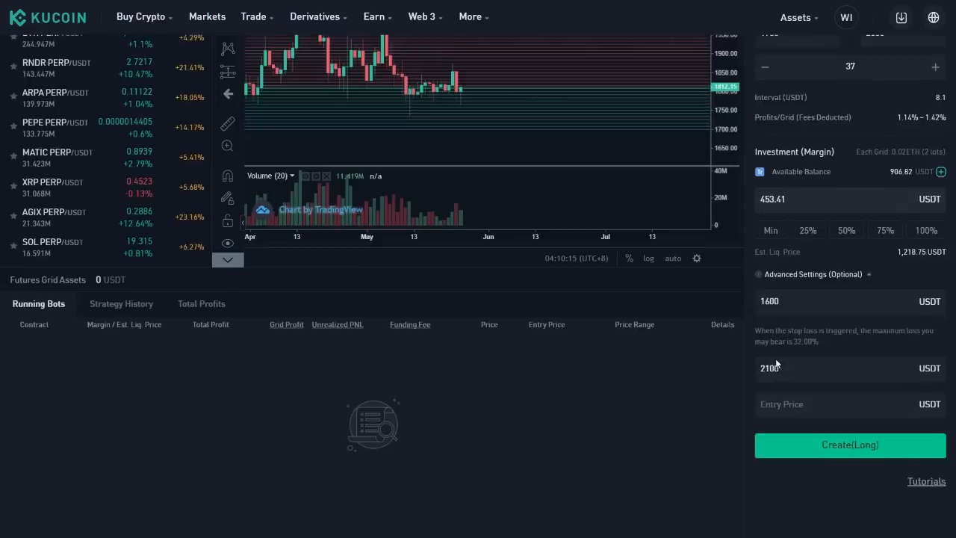
Step: Submit the ETH PERP/USDT long grid and confirm it in the Order Confirmation dialog
{"action": "left_click", "coordinate": [849, 445]}
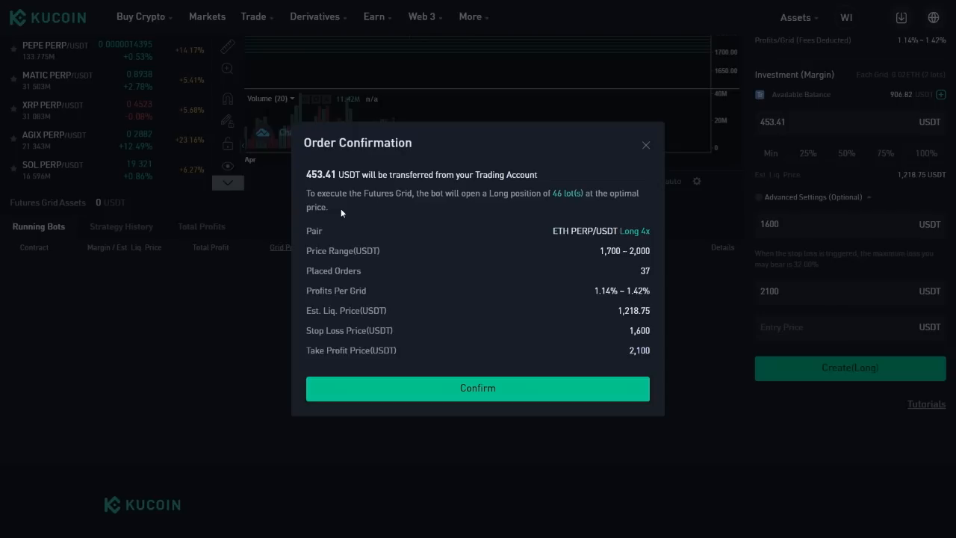
{"action": "mouse_move", "coordinate": [314, 231]}
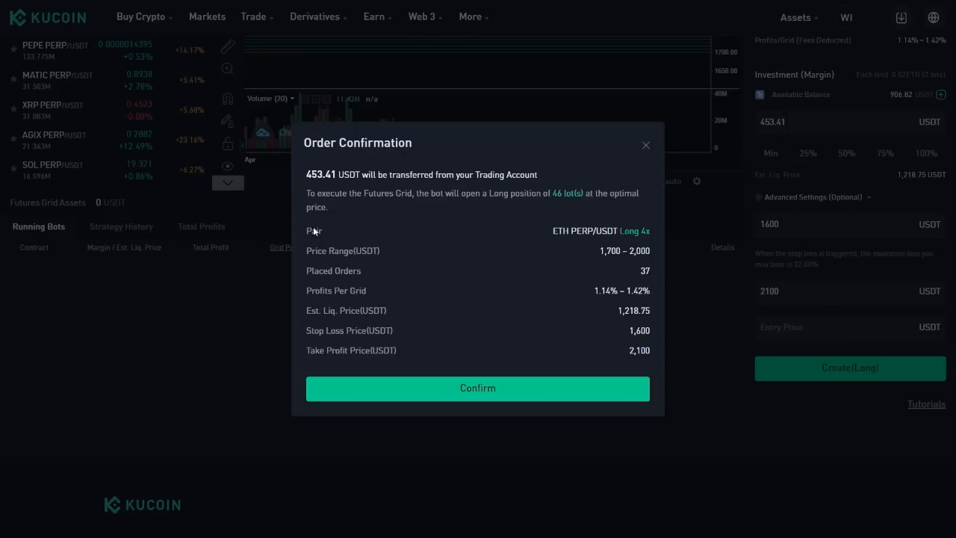
{"action": "mouse_move", "coordinate": [413, 260]}
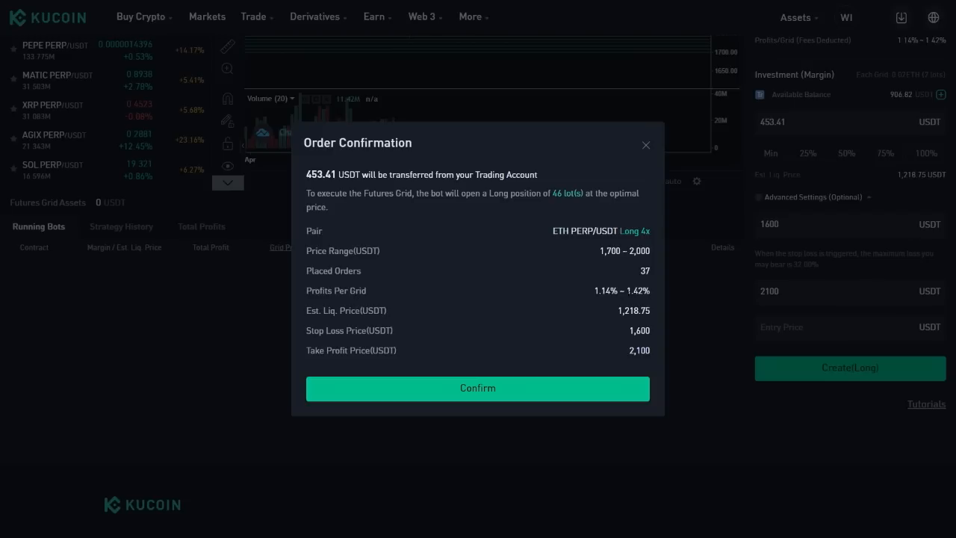
{"action": "mouse_move", "coordinate": [394, 316]}
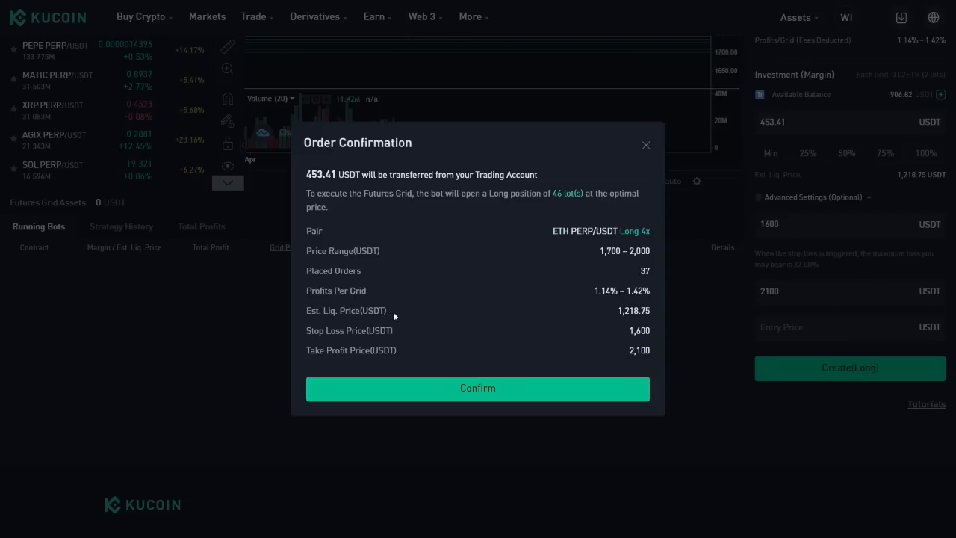
{"action": "mouse_move", "coordinate": [395, 317]}
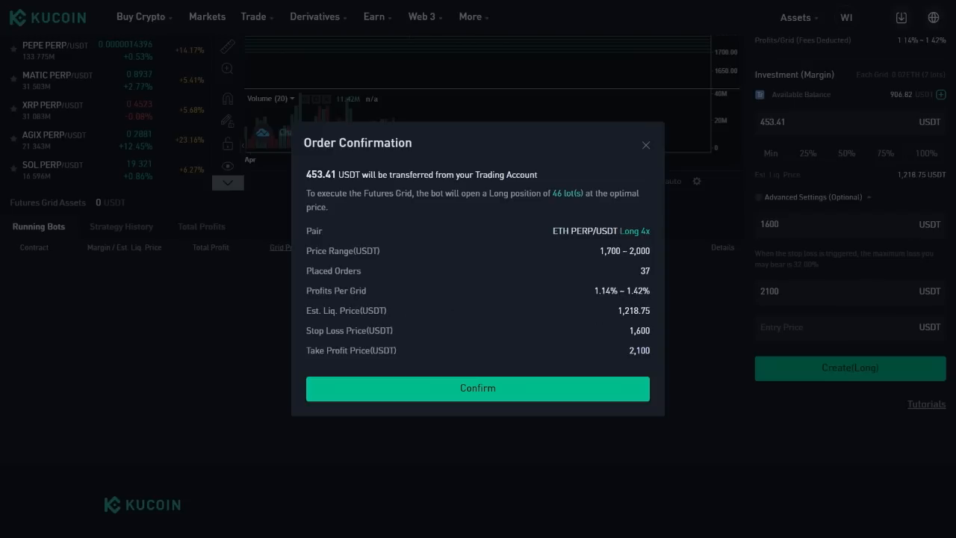
{"action": "mouse_move", "coordinate": [407, 334]}
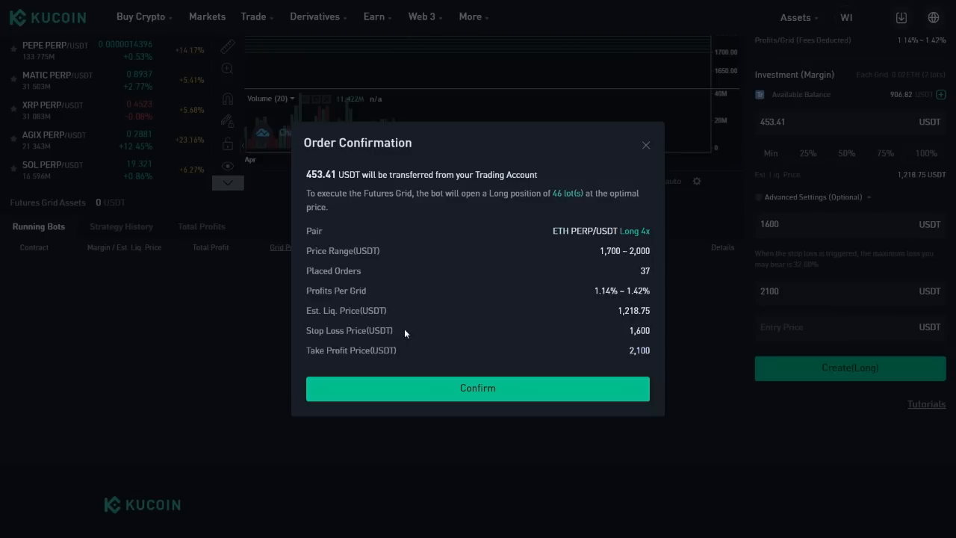
{"action": "mouse_move", "coordinate": [406, 335]}
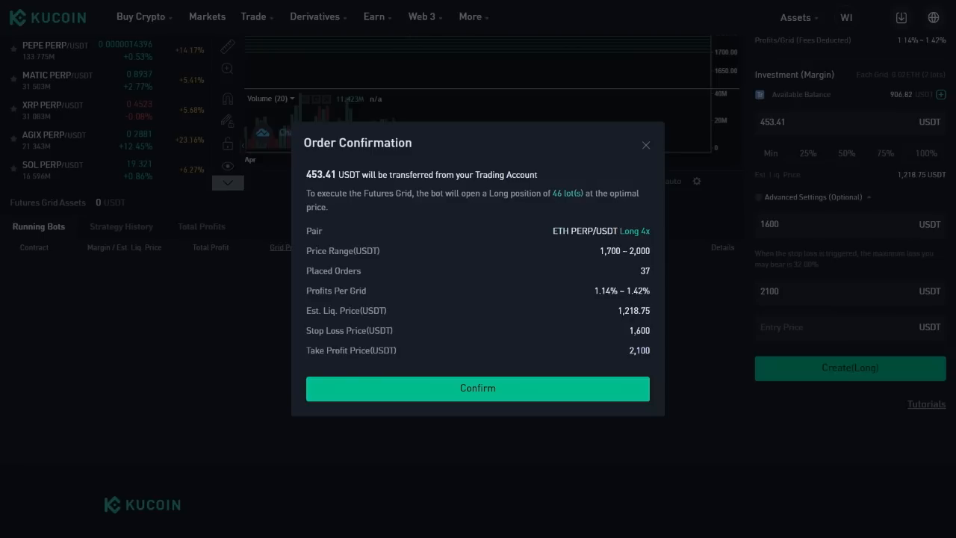
{"action": "mouse_move", "coordinate": [634, 330]}
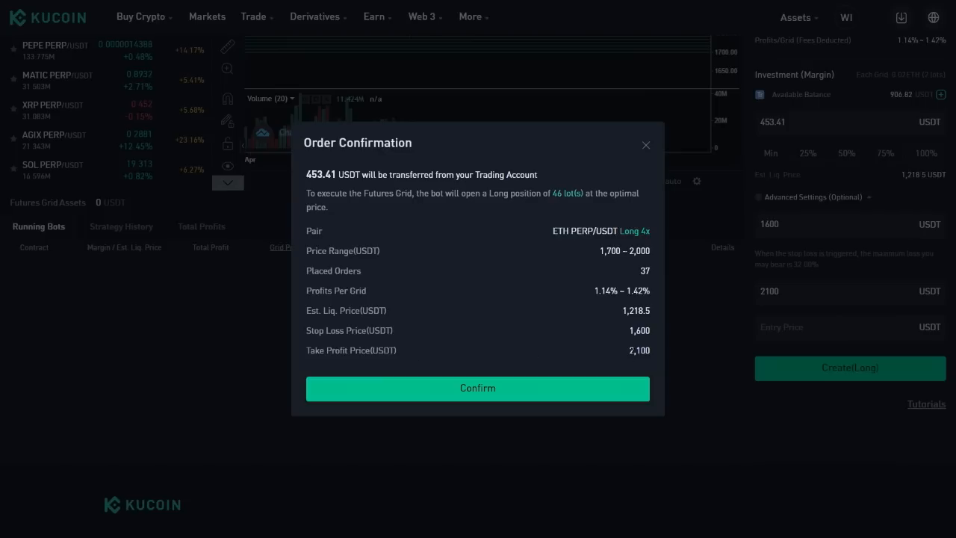
{"action": "mouse_move", "coordinate": [633, 392]}
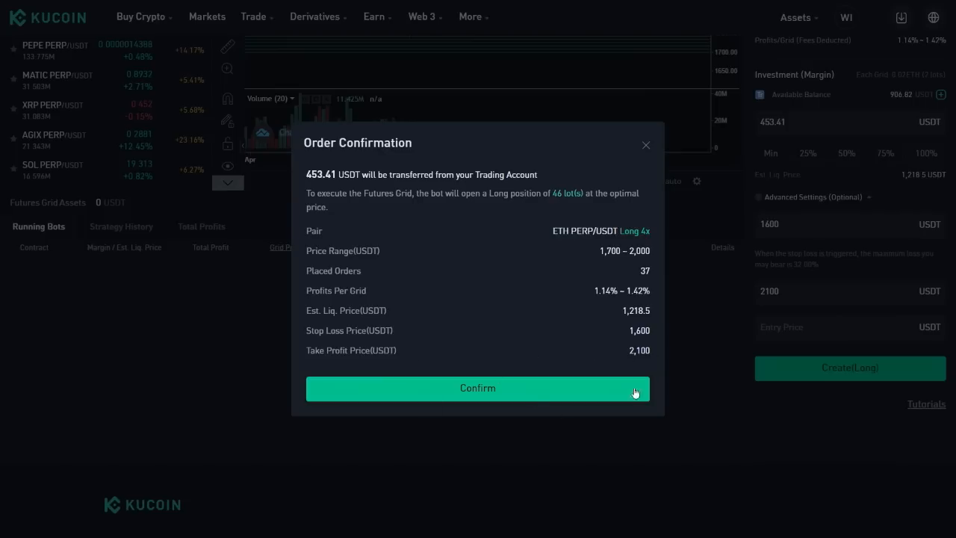
{"action": "left_click", "coordinate": [478, 389]}
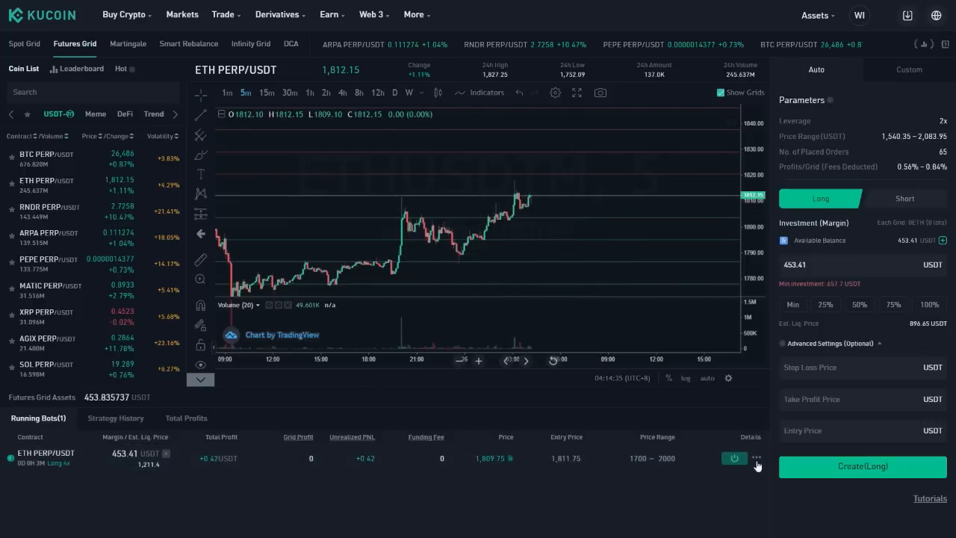
Step: Show the running ETH PERP/USDT bot's details with its open orders and position
{"action": "left_click", "coordinate": [756, 457]}
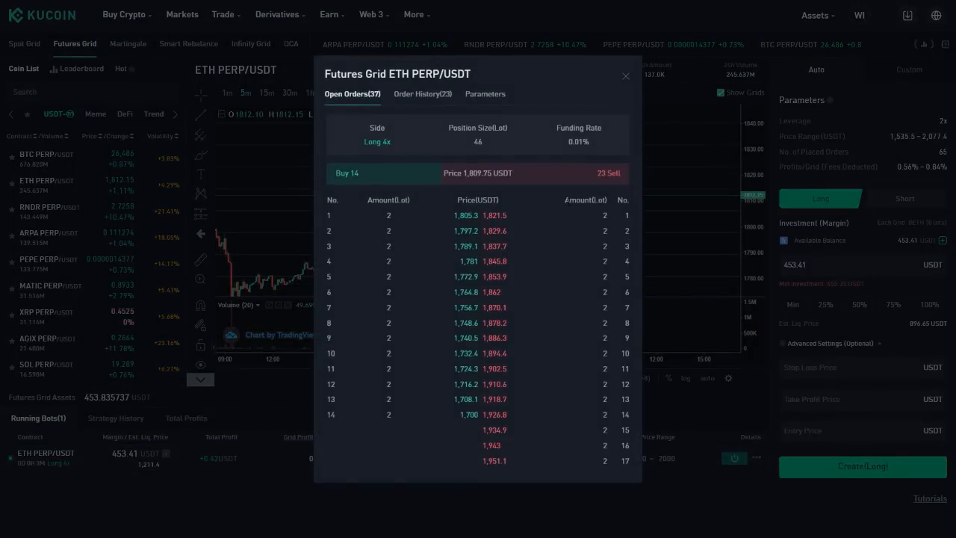
Step: Review the bot's filled buy orders in Order History, then close the details dialog
{"action": "left_click", "coordinate": [421, 93]}
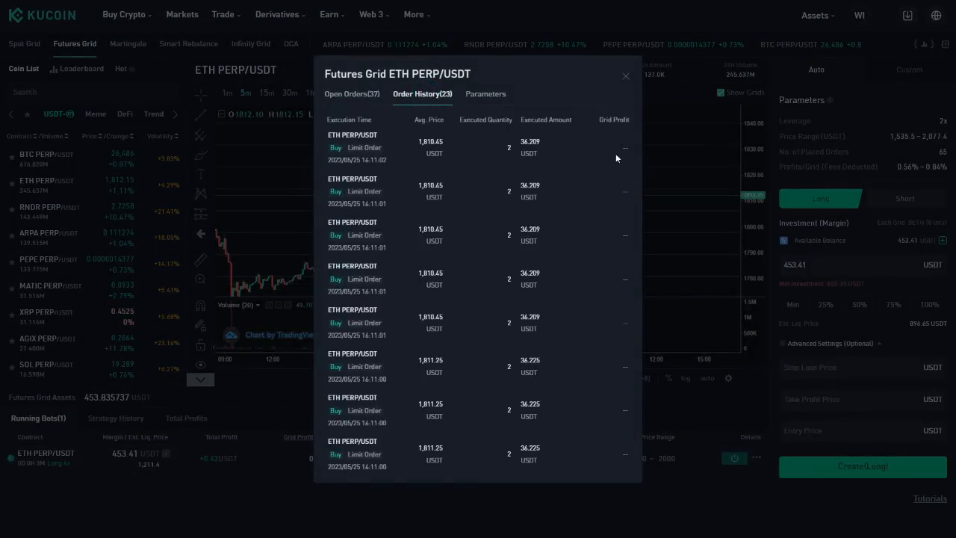
{"action": "mouse_move", "coordinate": [617, 248]}
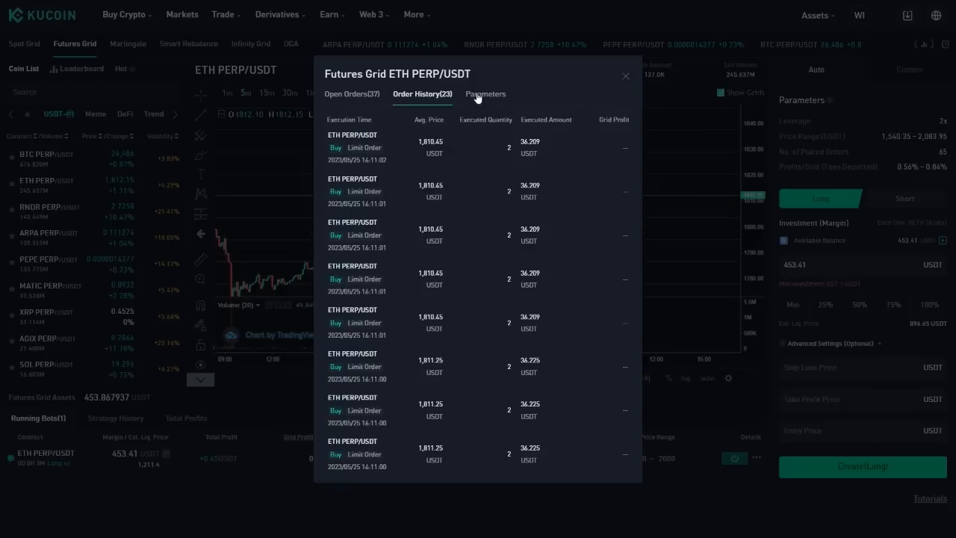
{"action": "mouse_move", "coordinate": [635, 287]}
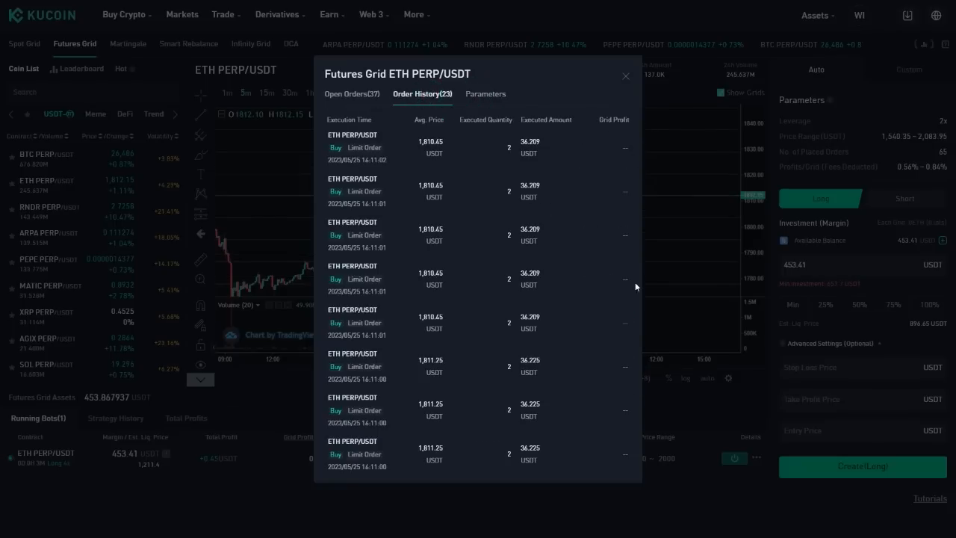
{"action": "left_click", "coordinate": [626, 76]}
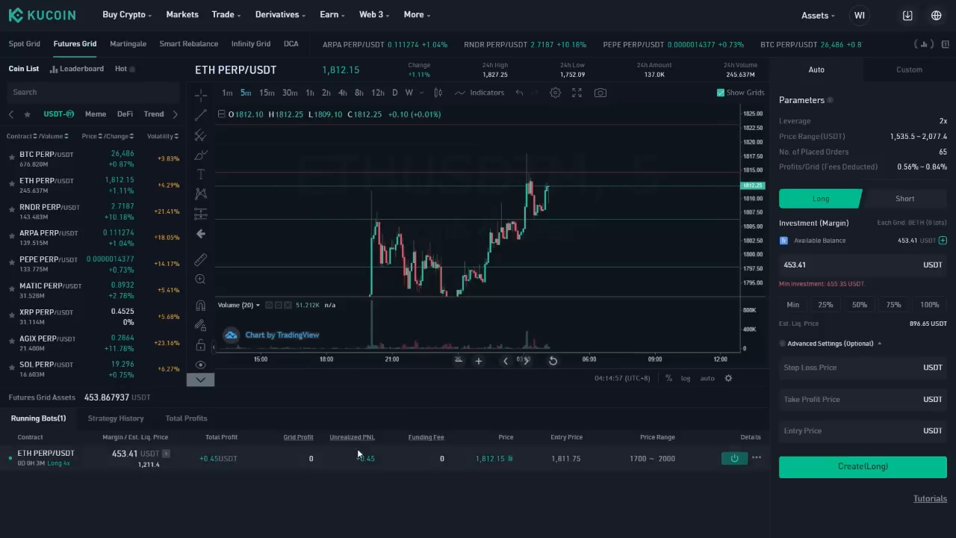
{"action": "mouse_move", "coordinate": [352, 436]}
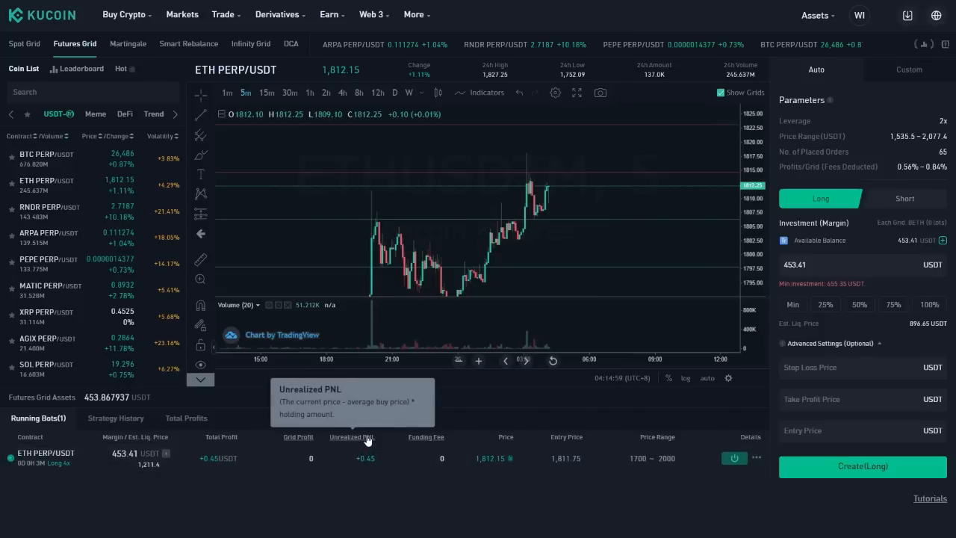